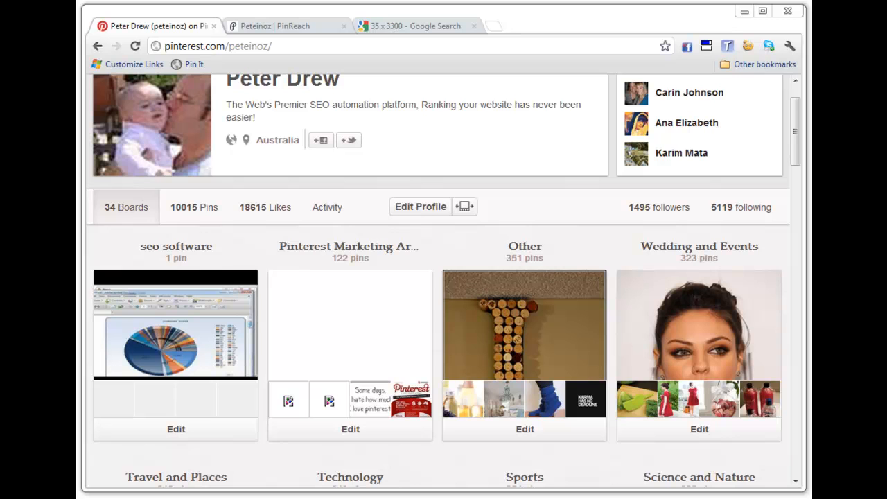
{"action": "mouse_move", "coordinate": [437, 256]}
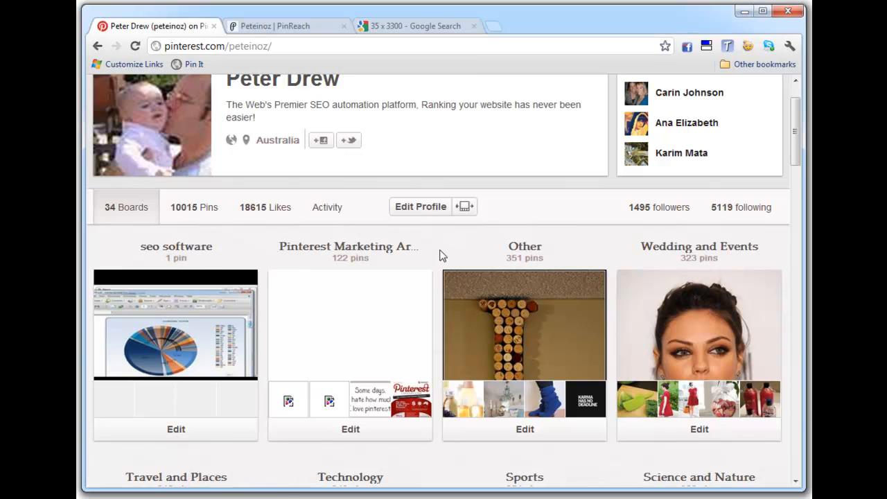
View Peter Drew's PinReach analytics: score 48, score history chart, pin, repin and follower stats.
{"action": "scroll", "scroll_direction": "down", "scroll_amount": 3}
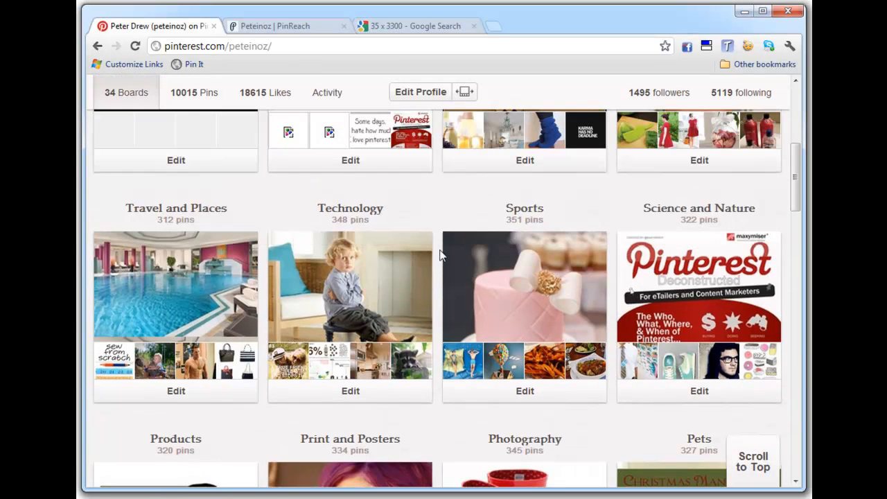
{"action": "scroll", "scroll_direction": "up", "scroll_amount": 3}
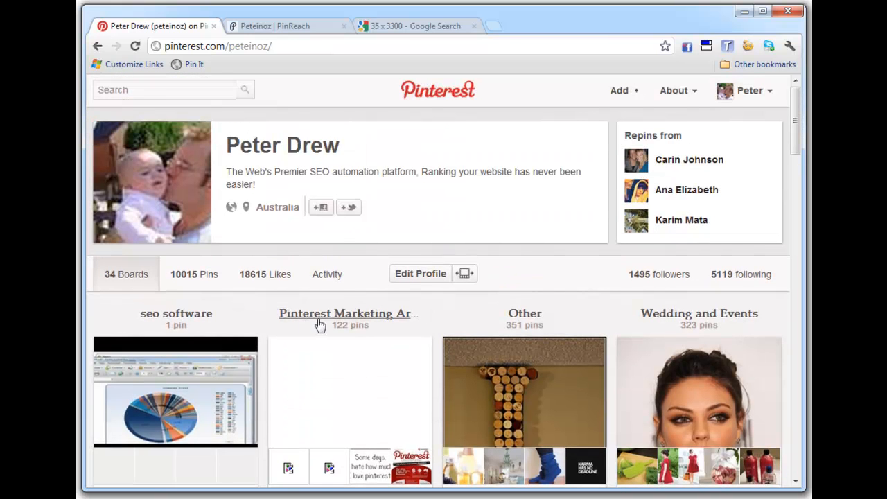
{"action": "mouse_move", "coordinate": [445, 327]}
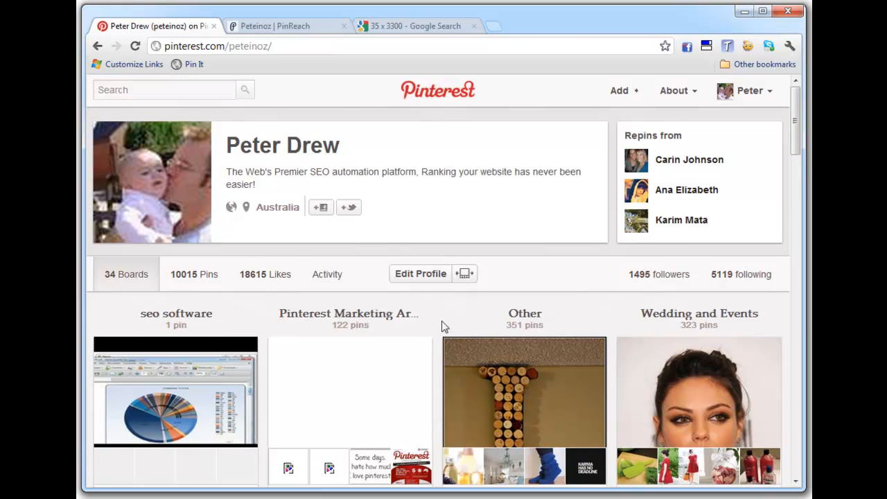
{"action": "mouse_move", "coordinate": [444, 298]}
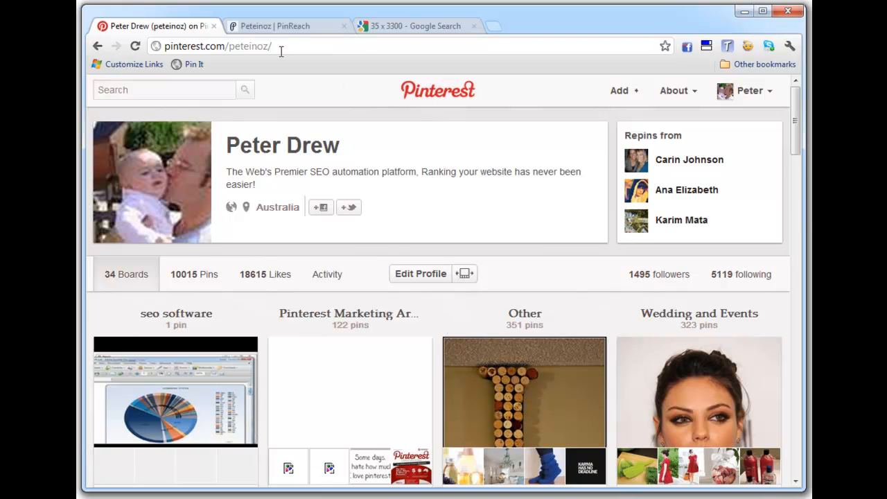
{"action": "left_click", "coordinate": [286, 26]}
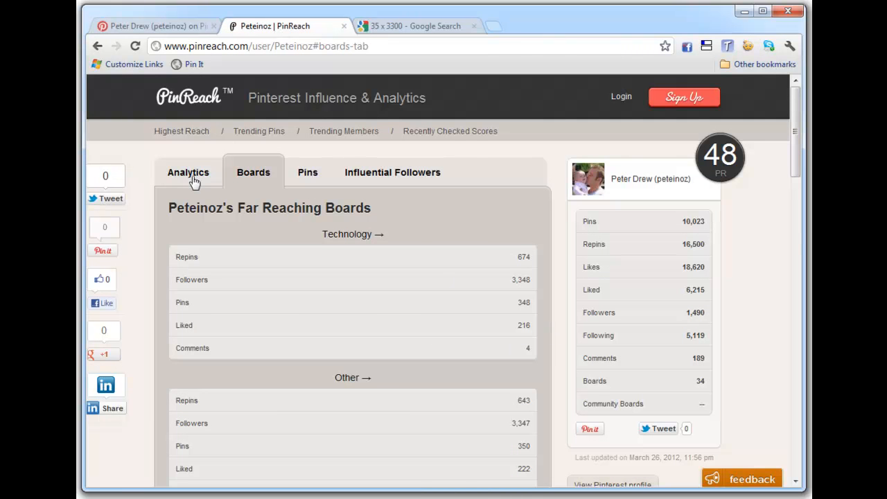
{"action": "left_click", "coordinate": [189, 172]}
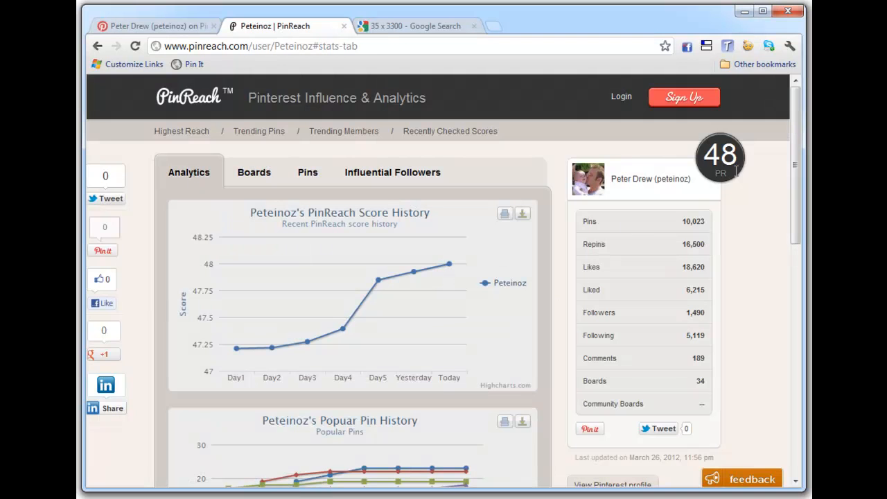
{"action": "mouse_move", "coordinate": [224, 46]}
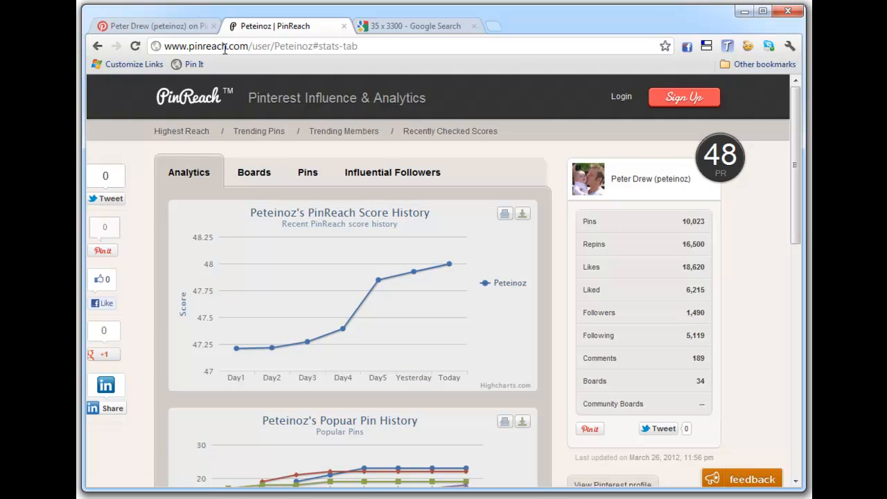
{"action": "double_click", "coordinate": [208, 46]}
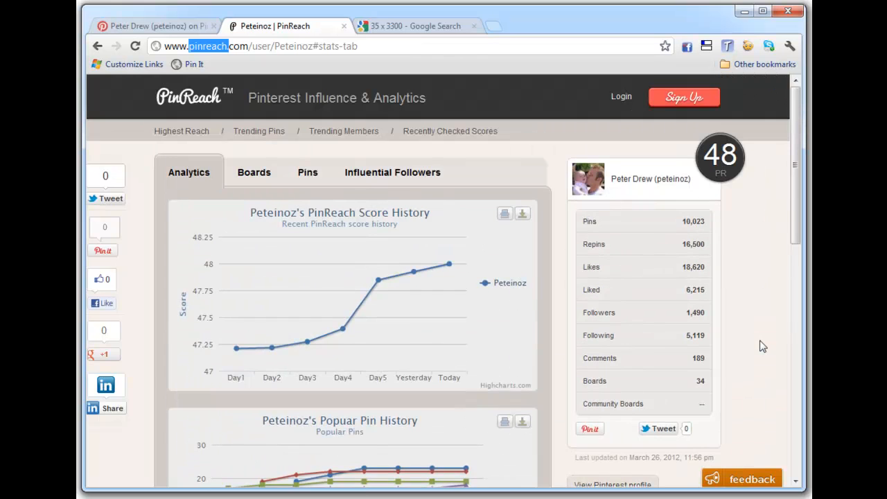
{"action": "mouse_move", "coordinate": [271, 346]}
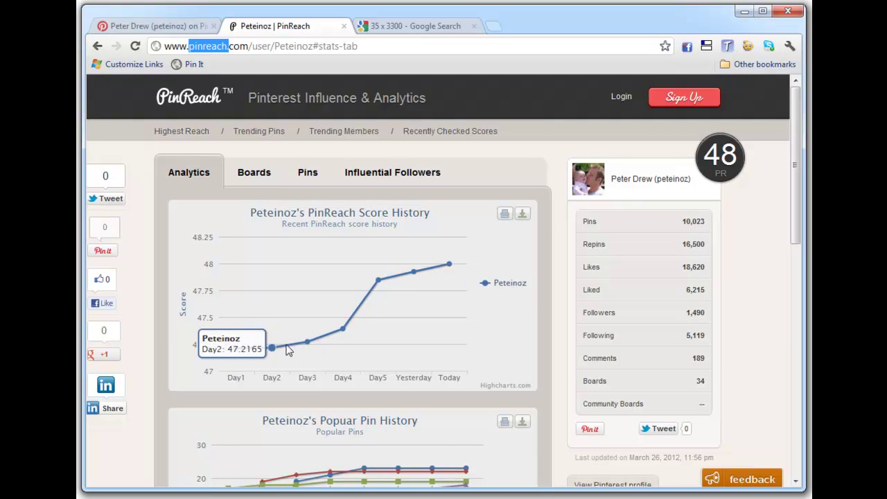
{"action": "mouse_move", "coordinate": [637, 301]}
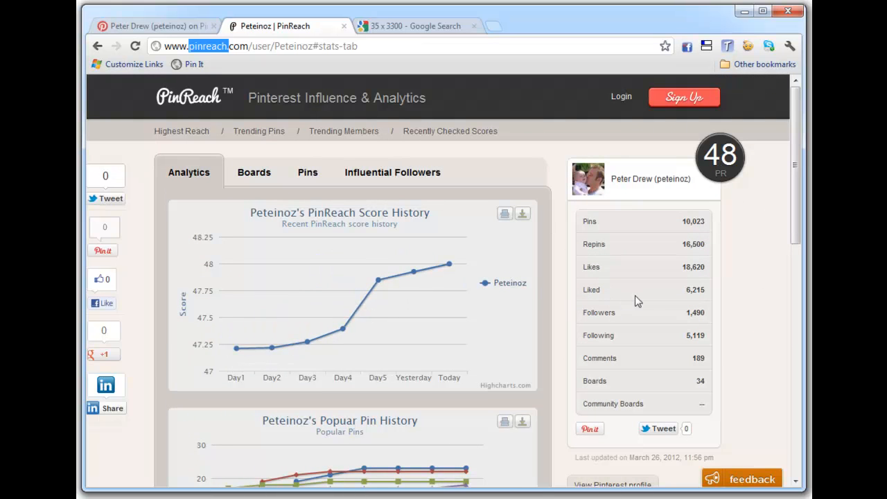
{"action": "mouse_move", "coordinate": [681, 294]}
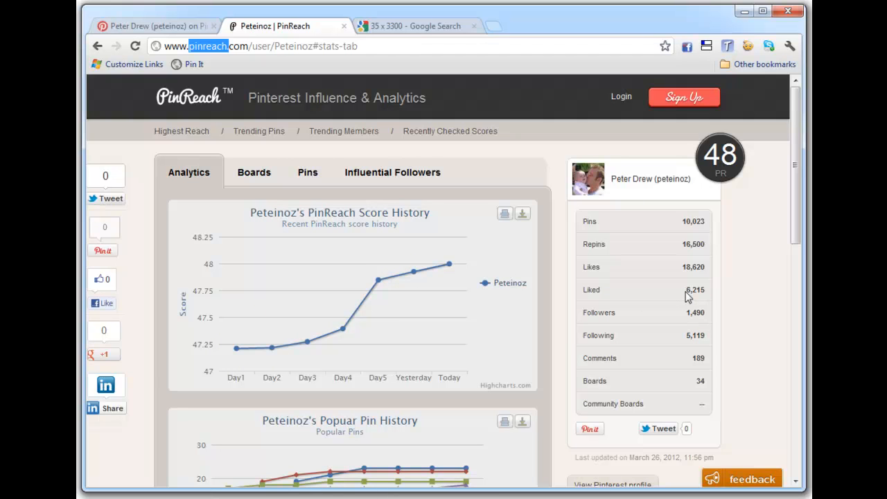
{"action": "double_click", "coordinate": [694, 290]}
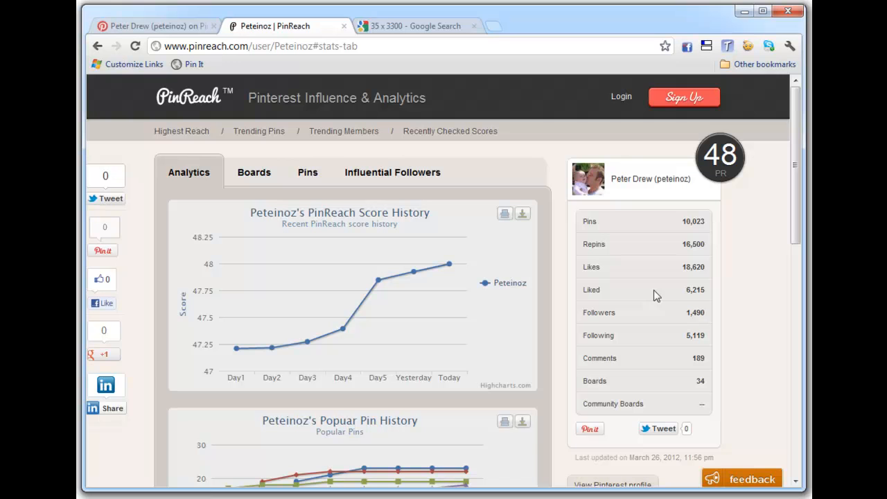
{"action": "mouse_move", "coordinate": [653, 328]}
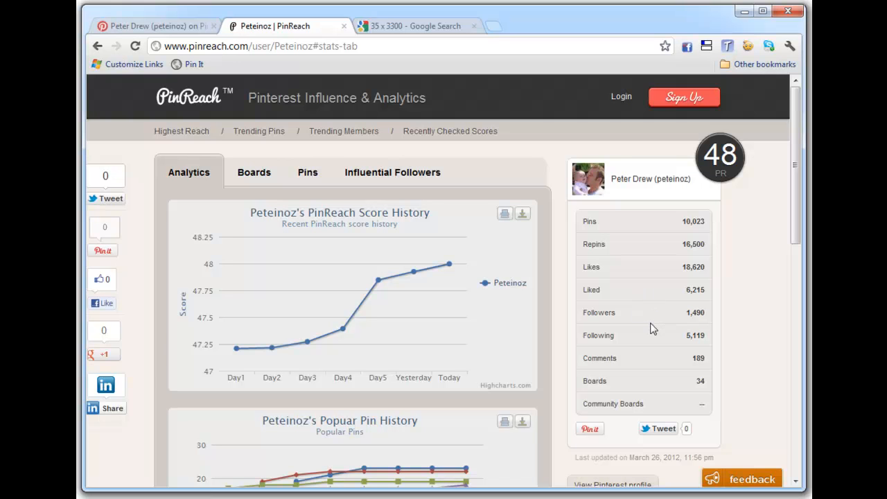
{"action": "scroll", "scroll_direction": "down", "scroll_amount": 3}
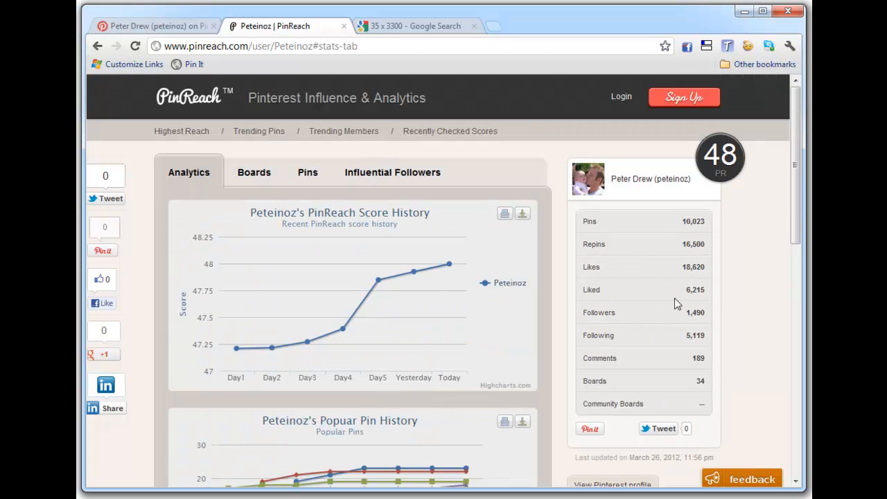
{"action": "mouse_move", "coordinate": [682, 313]}
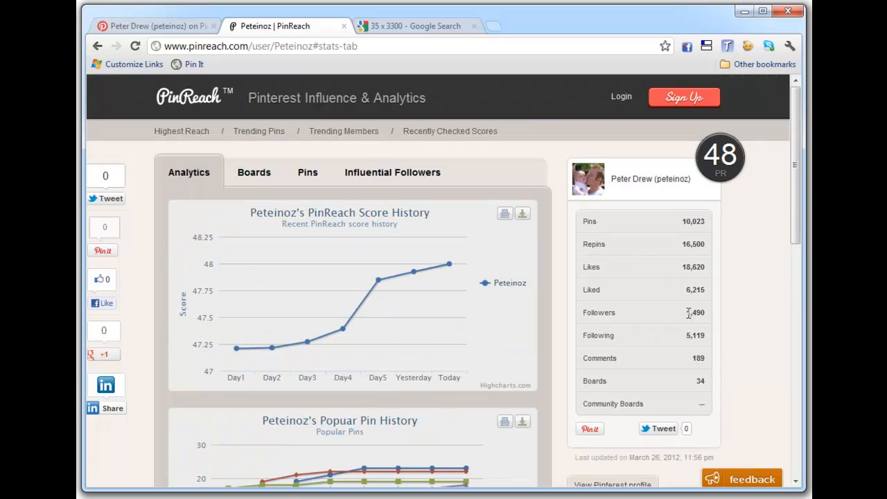
{"action": "mouse_move", "coordinate": [683, 319]}
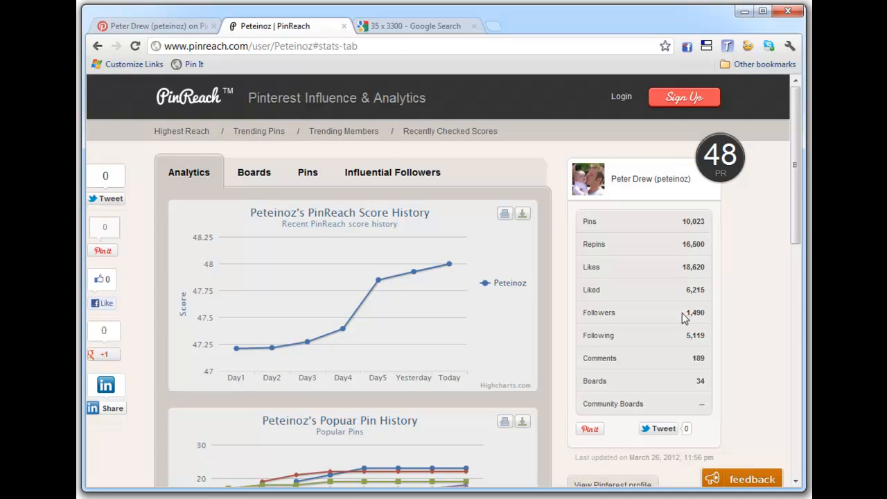
{"action": "mouse_move", "coordinate": [275, 190]}
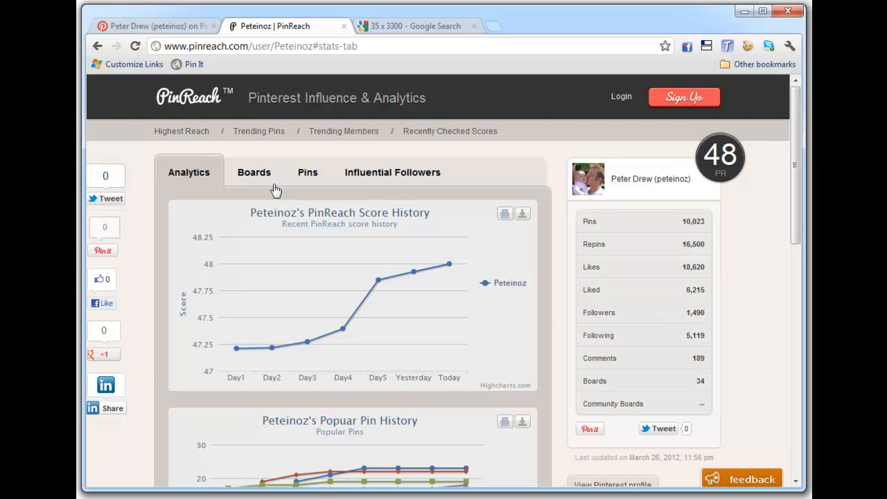
Show board stats for Technology, Other and Sports, glance at Google, then return to PinReach.
{"action": "left_click", "coordinate": [254, 172]}
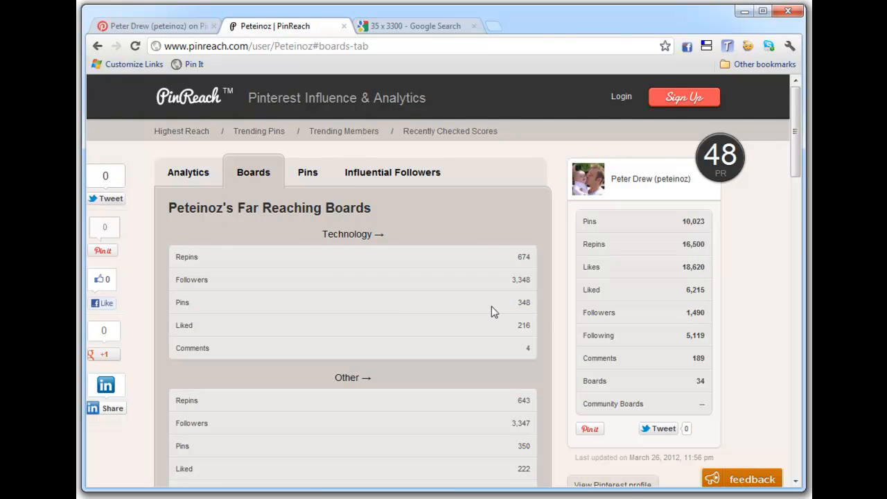
{"action": "scroll", "scroll_direction": "down", "scroll_amount": 3}
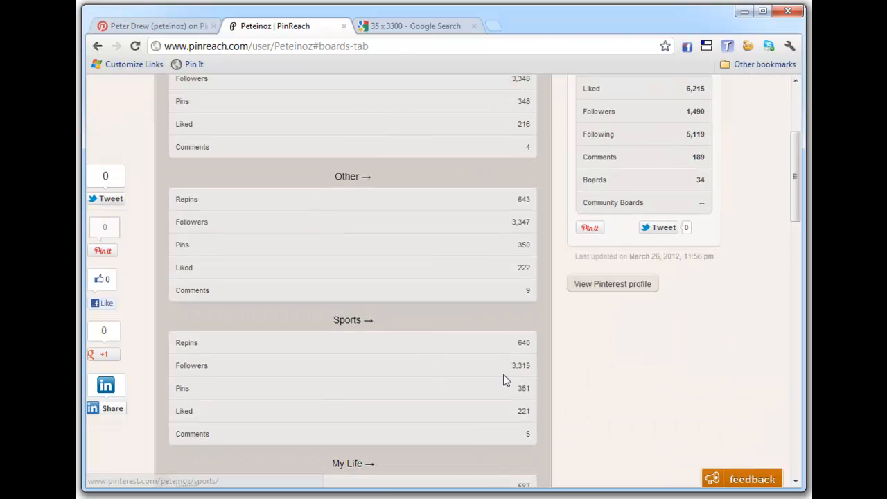
{"action": "scroll", "scroll_direction": "up", "scroll_amount": 3}
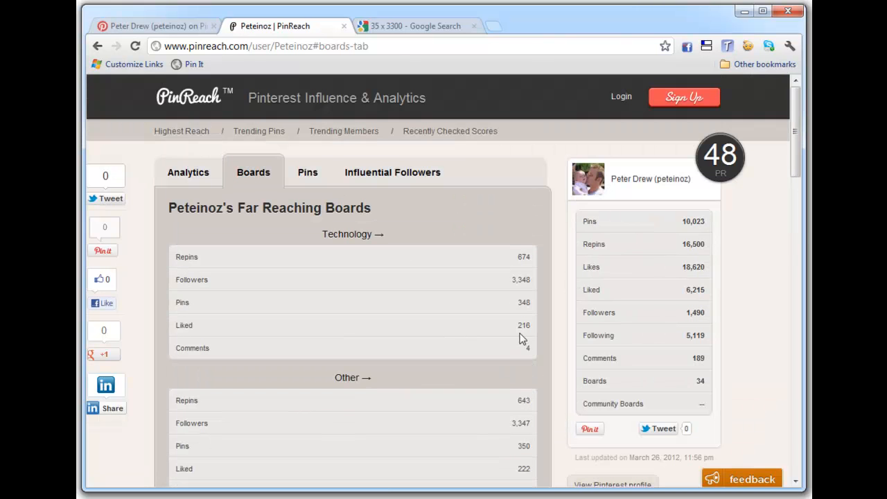
{"action": "left_click", "coordinate": [423, 26]}
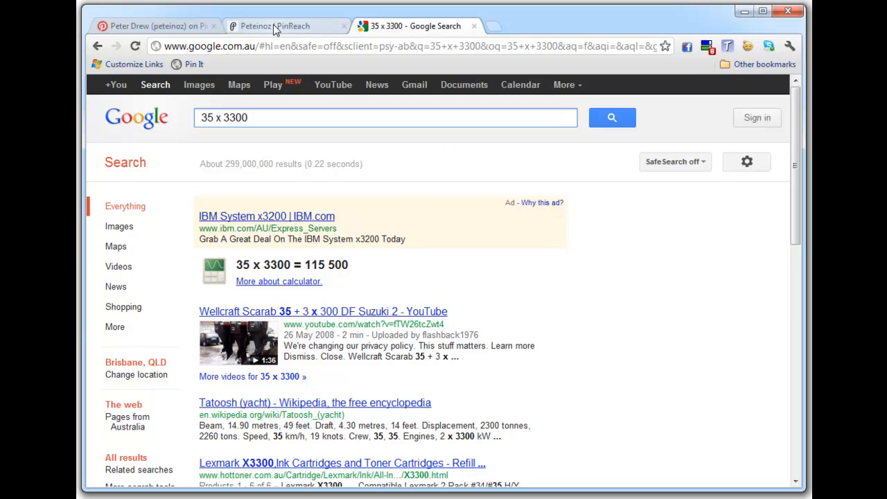
{"action": "left_click", "coordinate": [277, 26]}
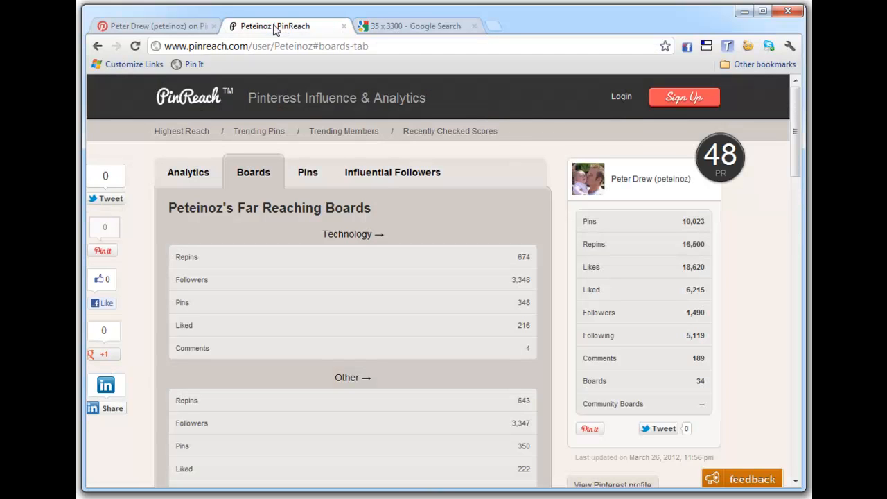
{"action": "mouse_move", "coordinate": [308, 174]}
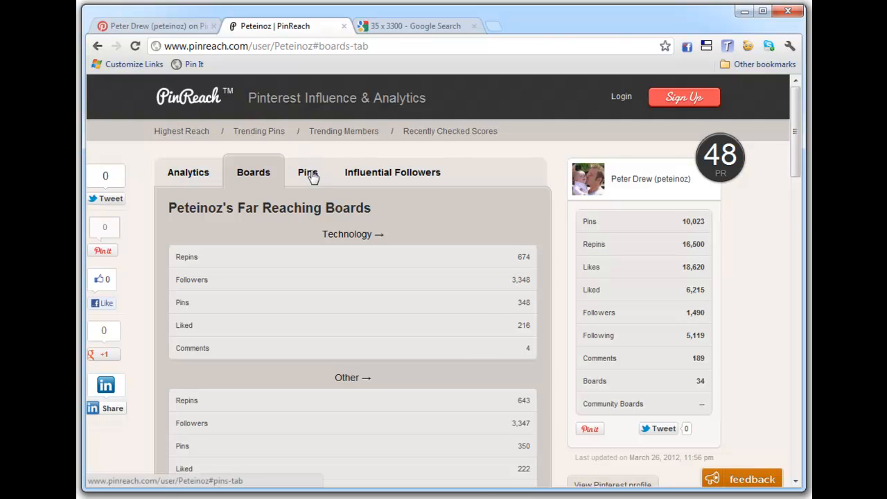
{"action": "left_click", "coordinate": [306, 171]}
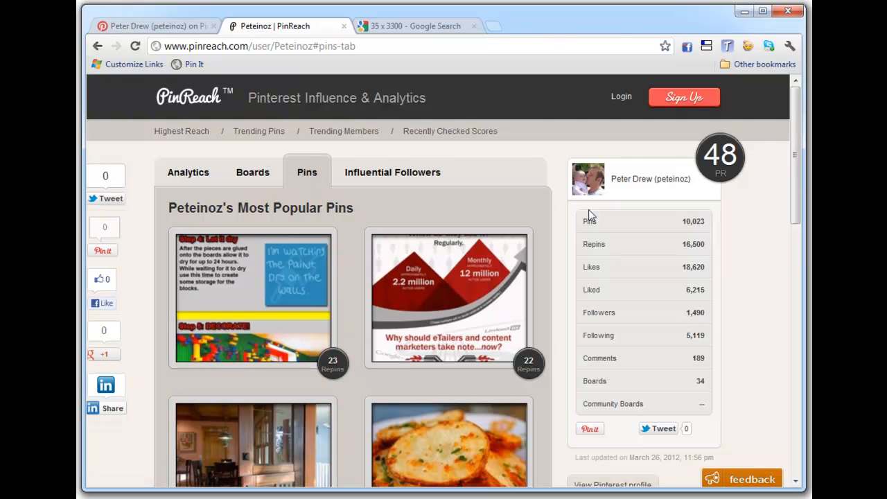
{"action": "scroll", "scroll_direction": "down", "scroll_amount": 3}
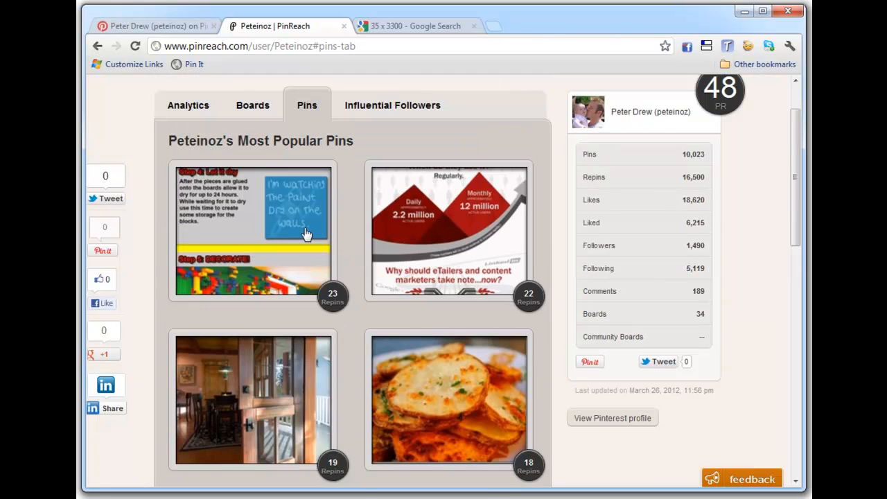
{"action": "mouse_move", "coordinate": [264, 227]}
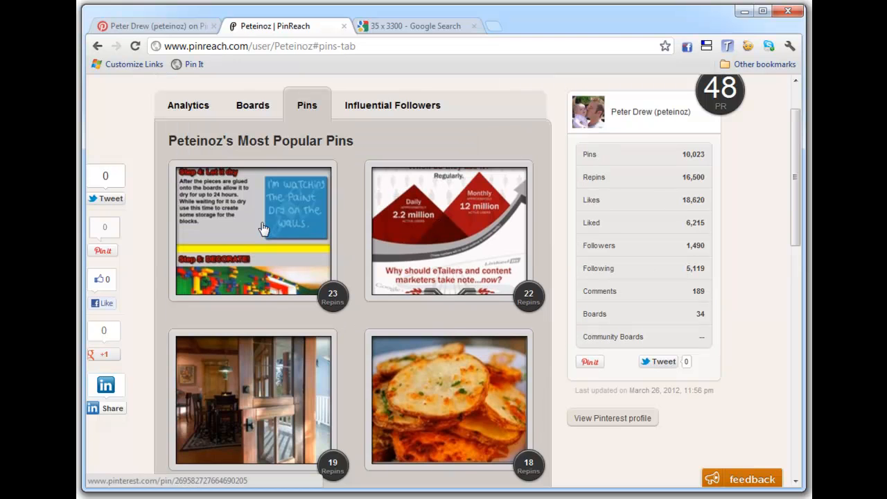
{"action": "scroll", "scroll_direction": "down", "scroll_amount": 3}
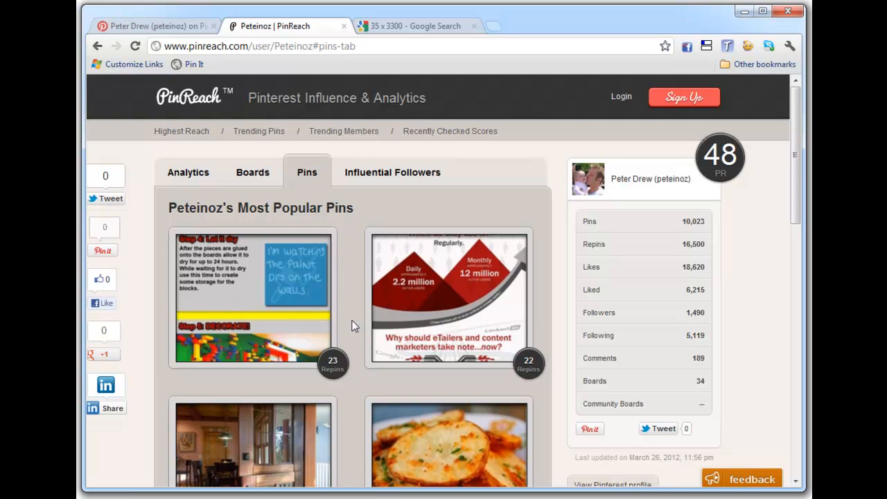
{"action": "mouse_move", "coordinate": [181, 184]}
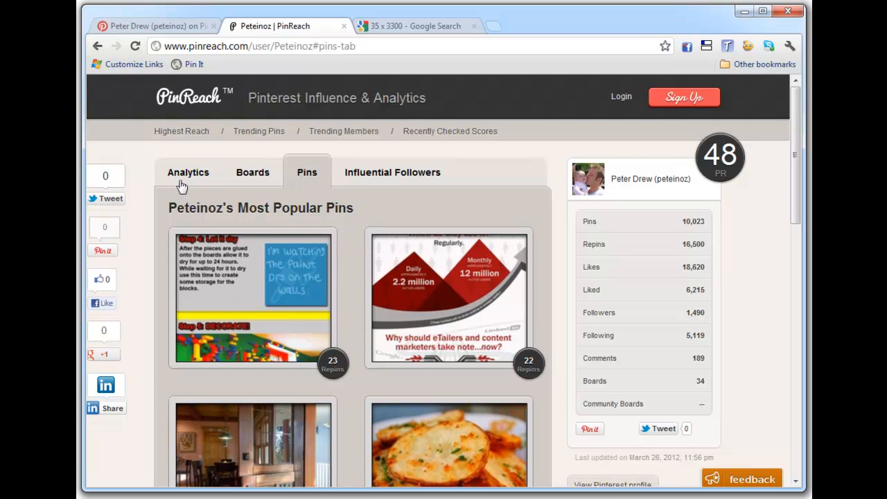
{"action": "left_click", "coordinate": [160, 26]}
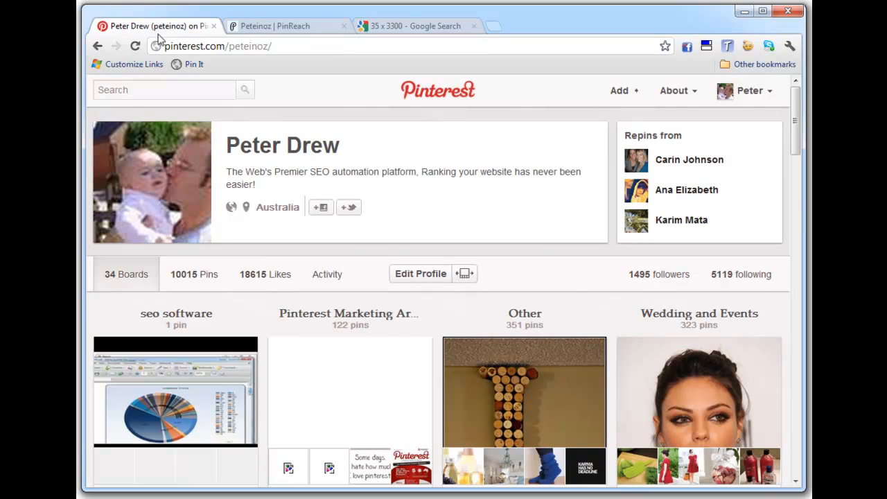
{"action": "left_click", "coordinate": [281, 25]}
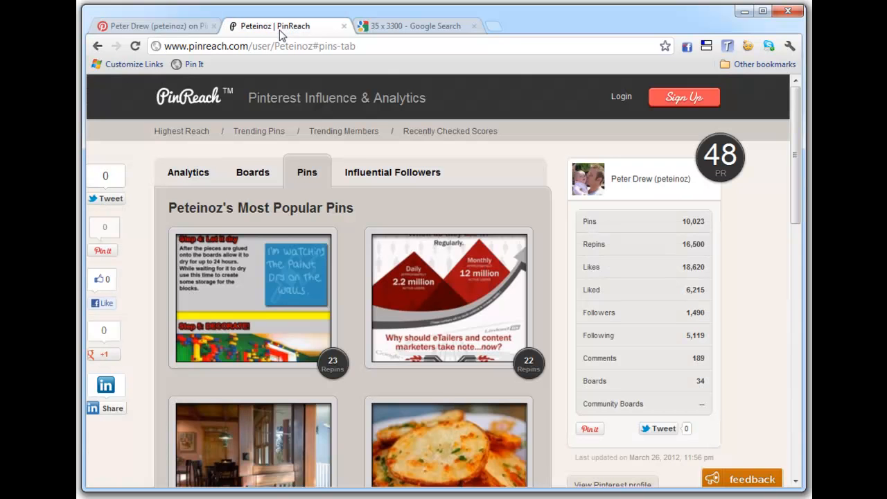
{"action": "mouse_move", "coordinate": [188, 177]}
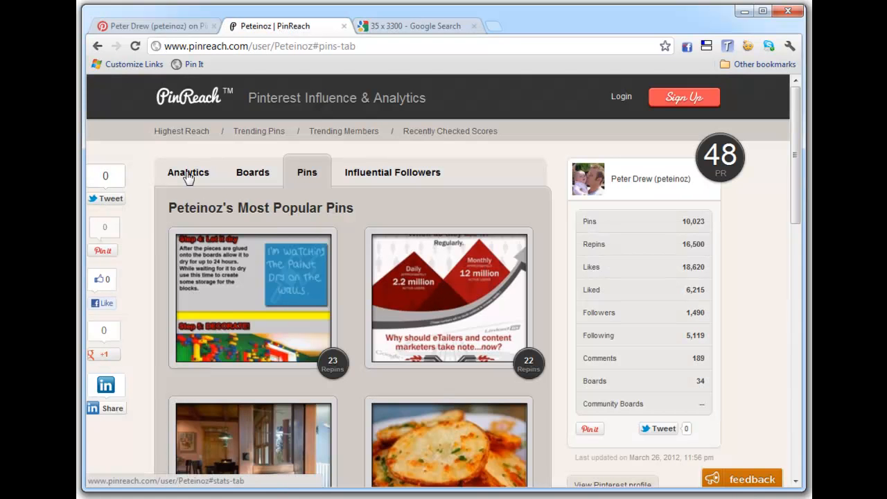
{"action": "left_click", "coordinate": [188, 172]}
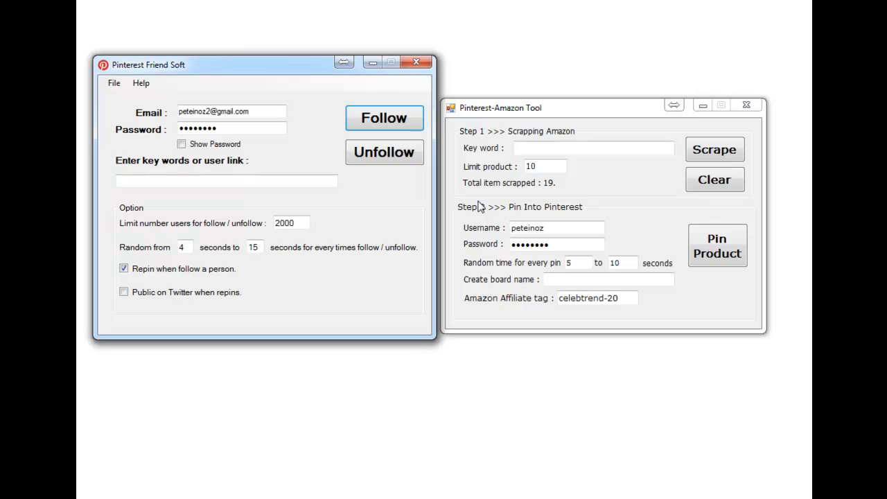
{"action": "left_click", "coordinate": [203, 181]}
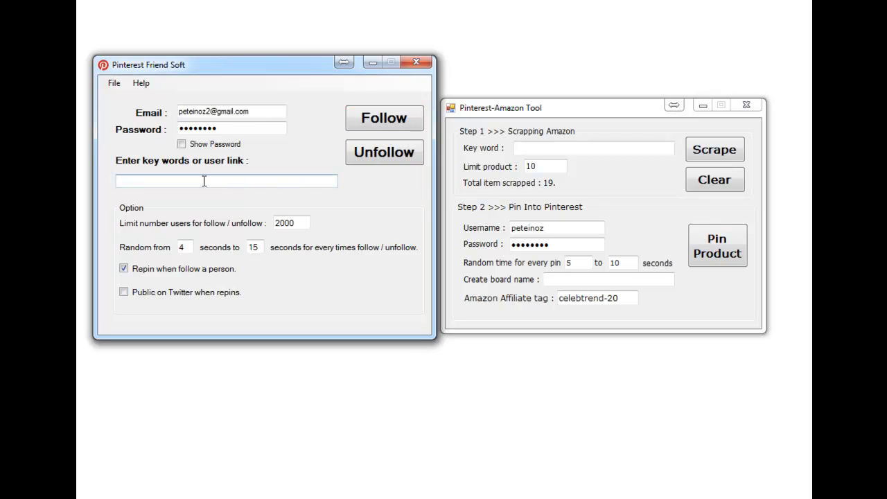
{"action": "mouse_move", "coordinate": [257, 123]}
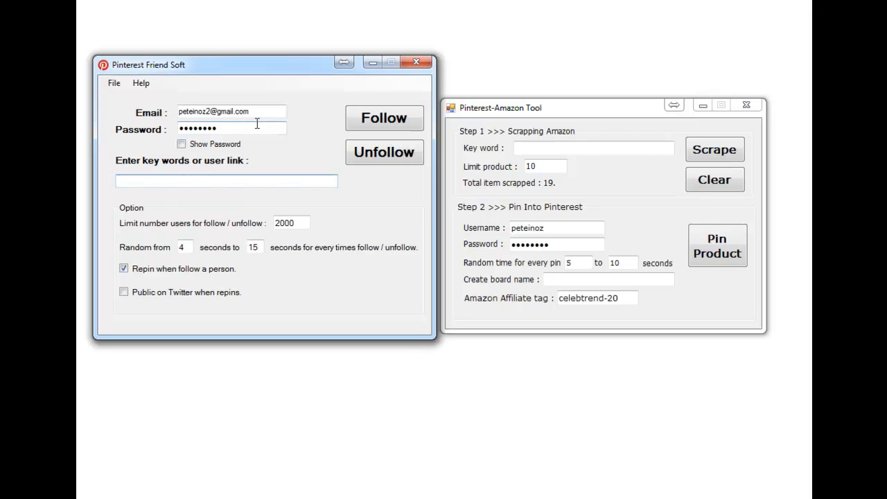
{"action": "left_click", "coordinate": [226, 181]}
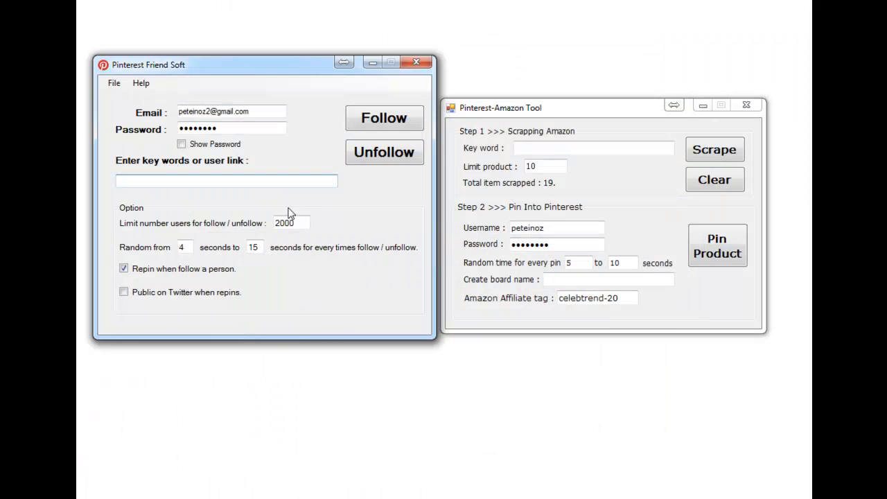
{"action": "mouse_move", "coordinate": [301, 208]}
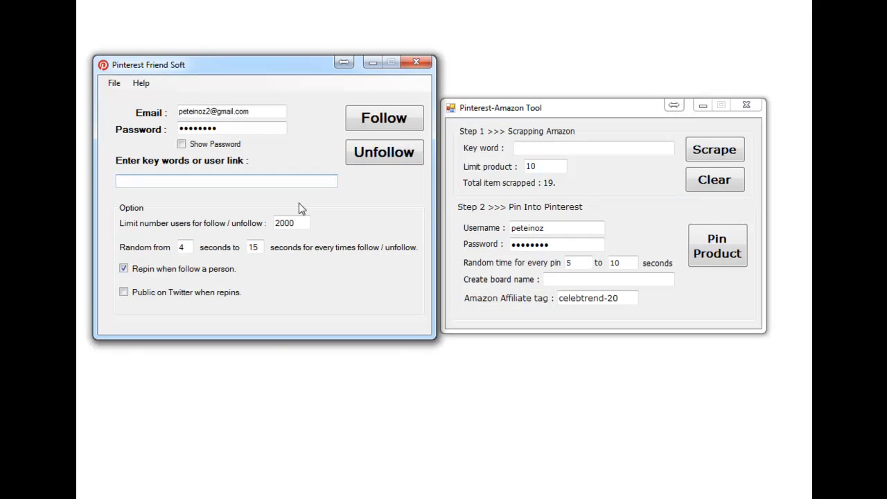
{"action": "left_click", "coordinate": [226, 180]}
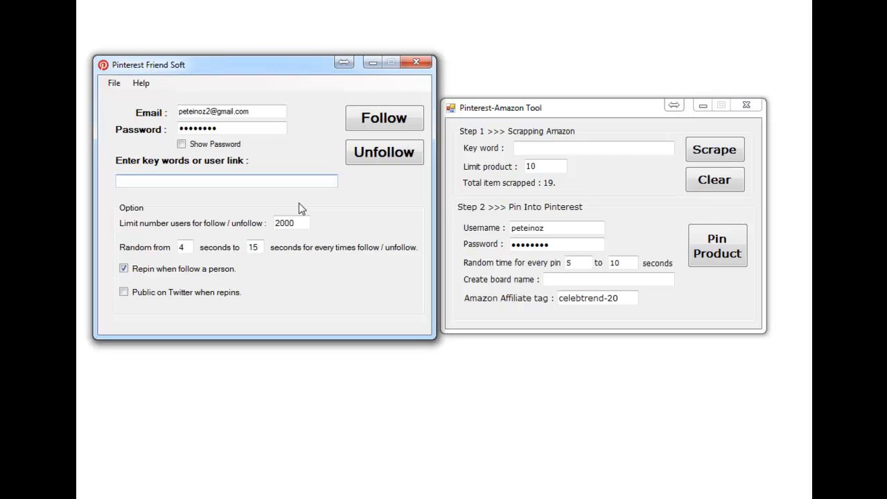
{"action": "left_click", "coordinate": [225, 181]}
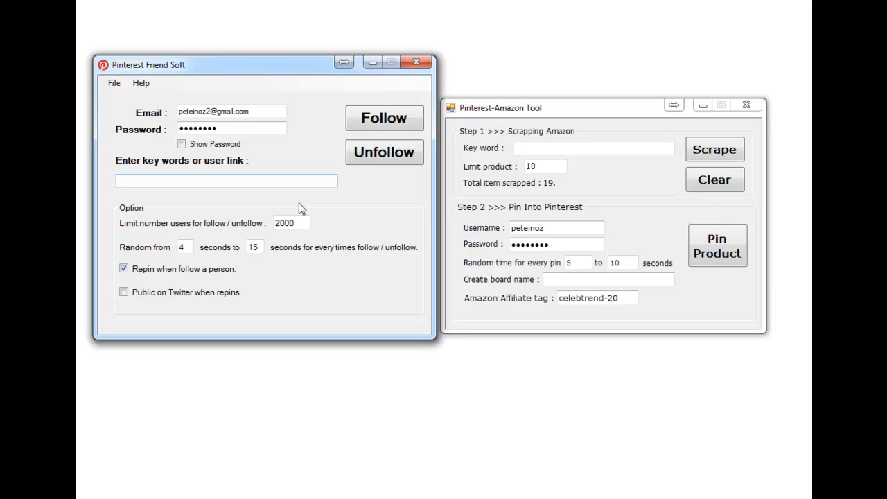
{"action": "left_click", "coordinate": [226, 181]}
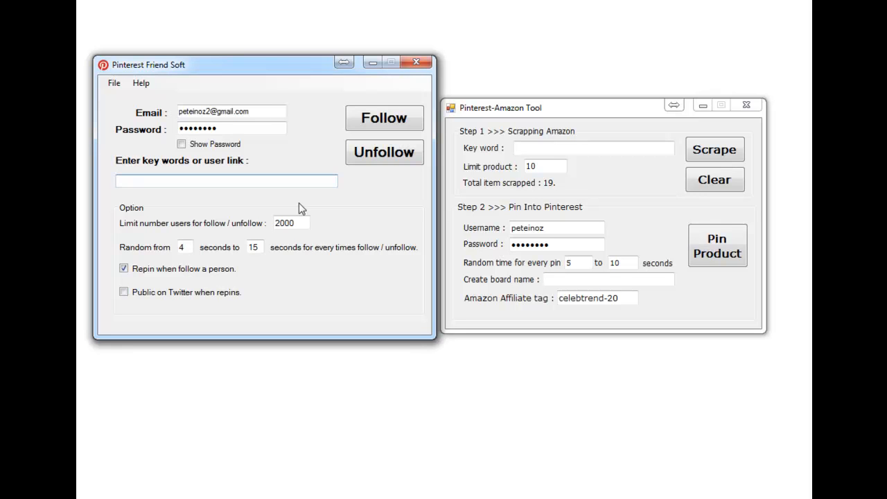
{"action": "left_click", "coordinate": [226, 181]}
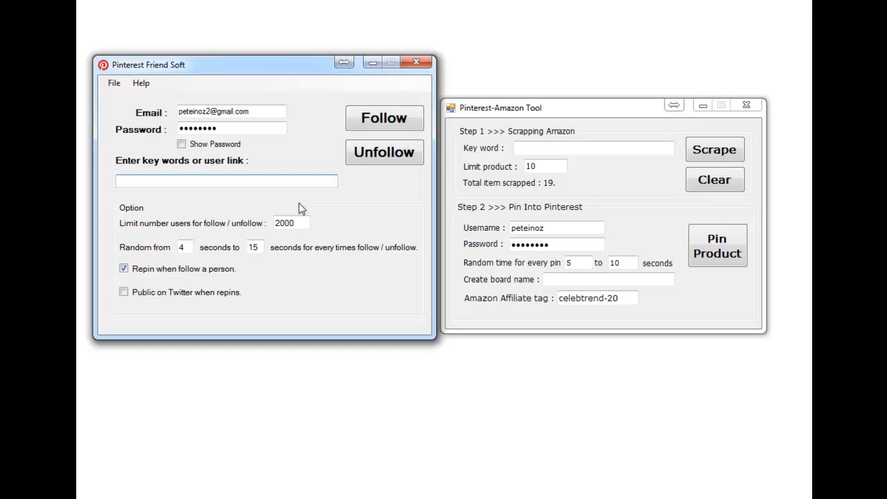
{"action": "mouse_move", "coordinate": [333, 161]}
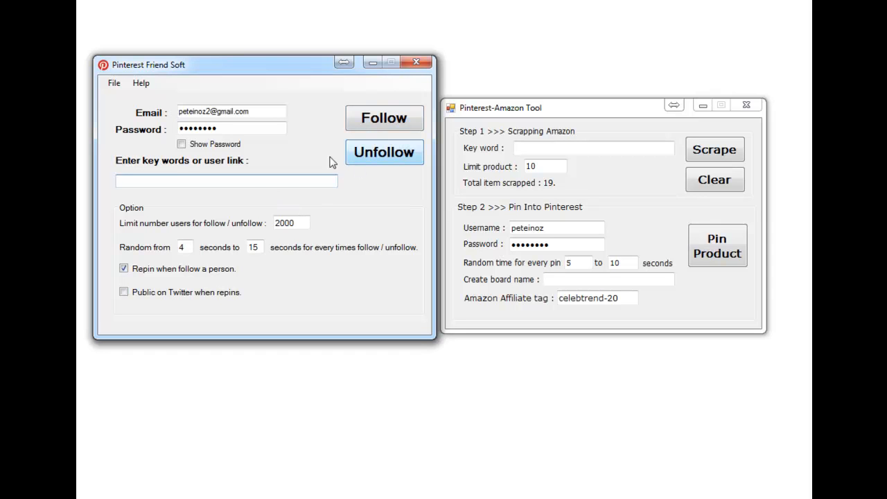
Start following people for the keyword 'flower' and await the repin board selection.
{"action": "type", "text": "flowers"}
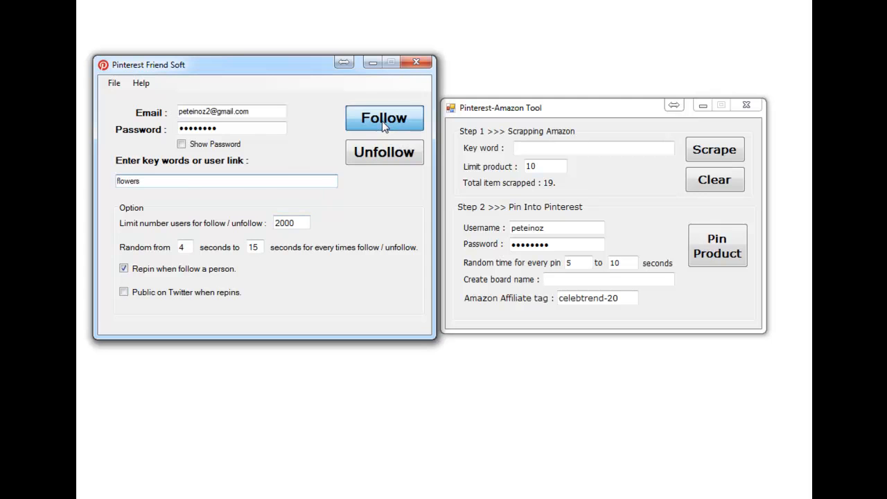
{"action": "left_click", "coordinate": [384, 118]}
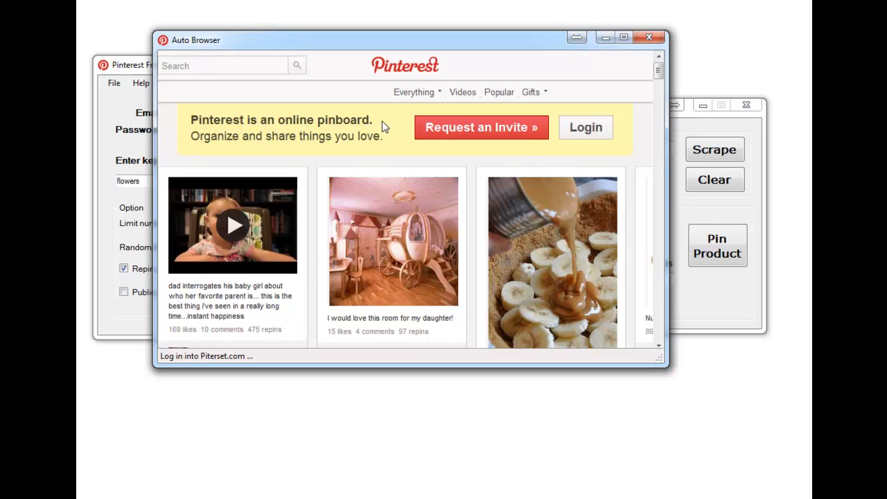
{"action": "left_click", "coordinate": [586, 127]}
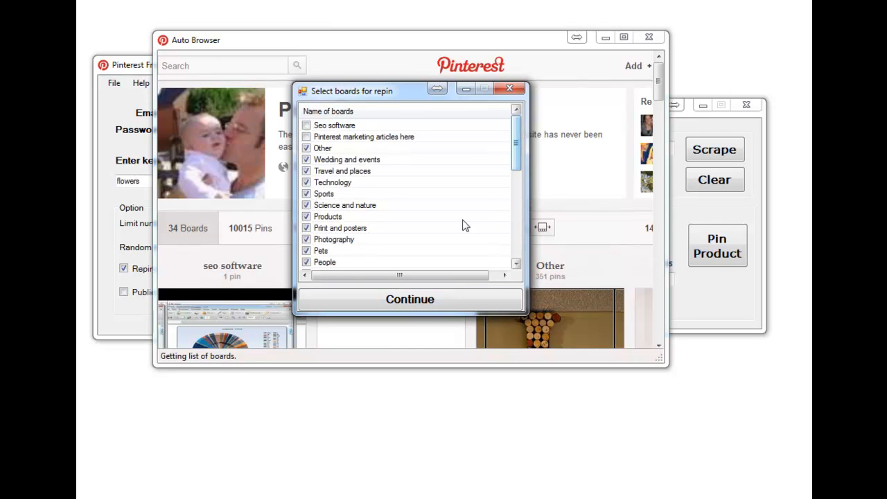
Confirm repin boards, follow two flower users, repin to History, then return to Friend Soft.
{"action": "left_click", "coordinate": [410, 299]}
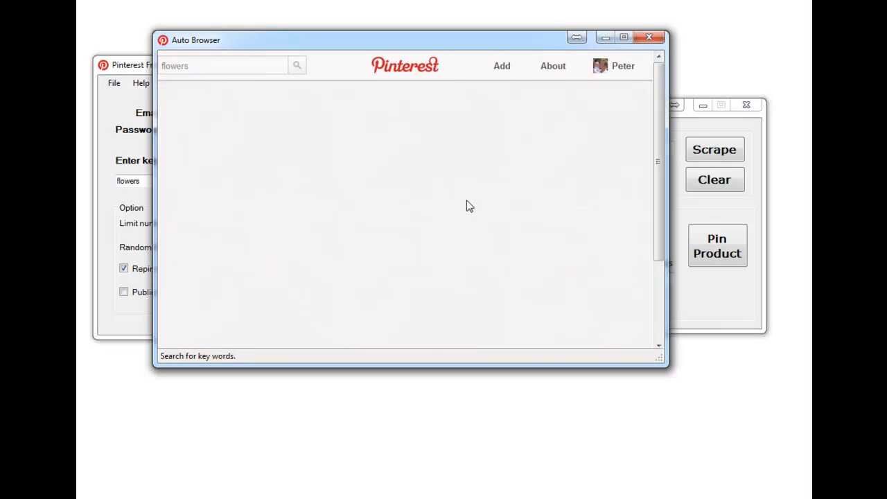
{"action": "left_click", "coordinate": [297, 65]}
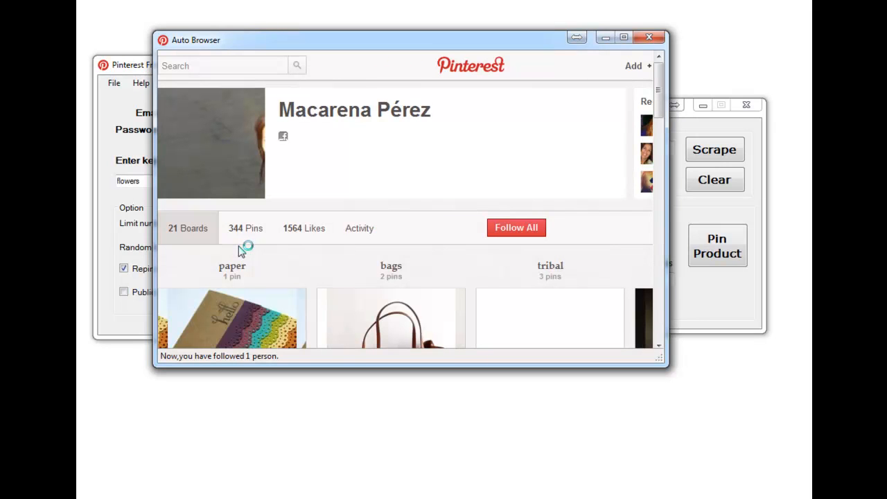
{"action": "left_click", "coordinate": [516, 227]}
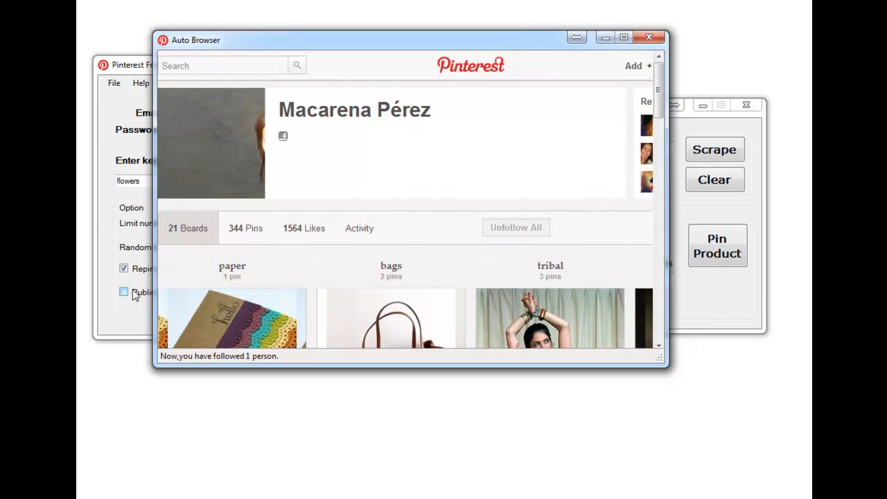
{"action": "left_click", "coordinate": [232, 267]}
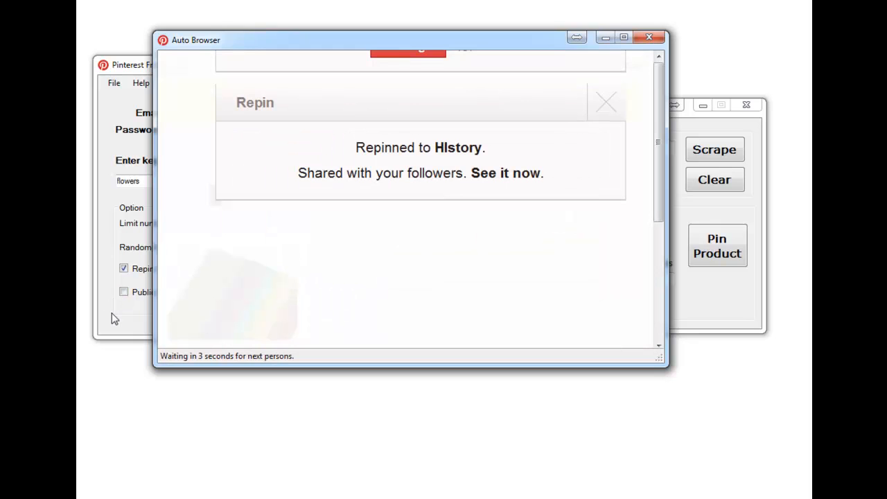
{"action": "left_click", "coordinate": [184, 247]}
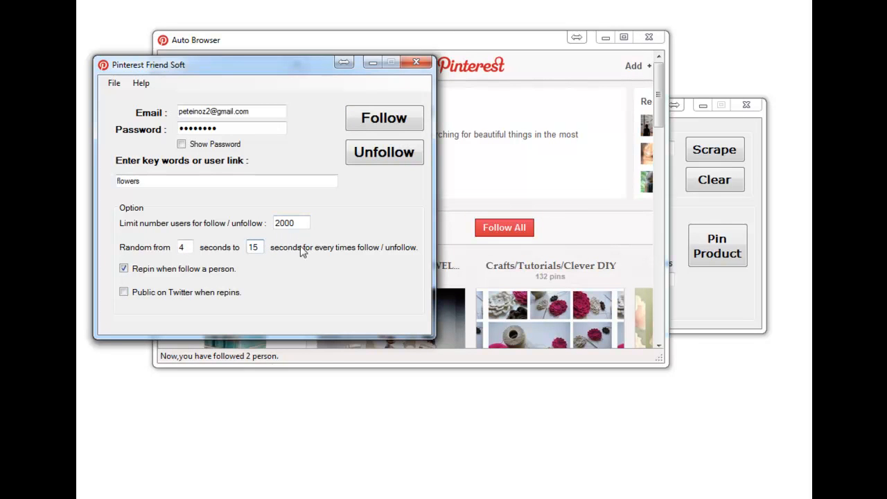
{"action": "mouse_move", "coordinate": [501, 103]}
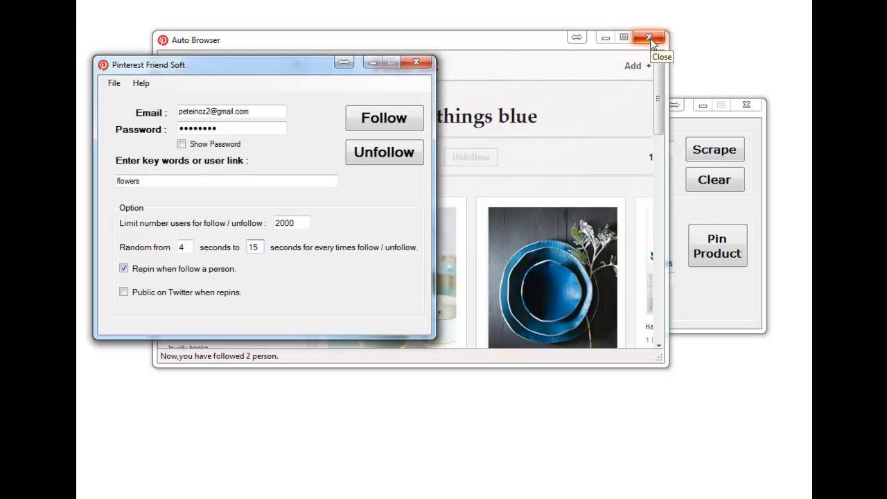
Close Auto Browser and focus the Pinterest-Amazon Tool's empty keyword field.
{"action": "left_click", "coordinate": [649, 33]}
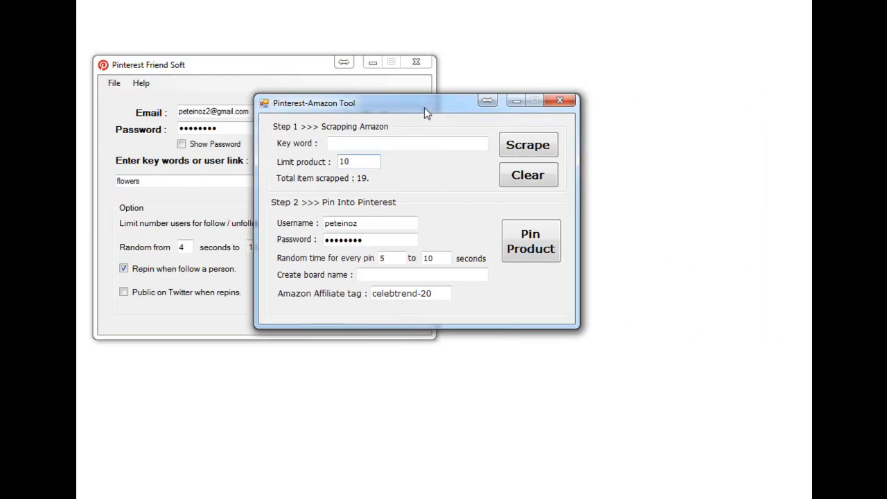
{"action": "left_click", "coordinate": [406, 144]}
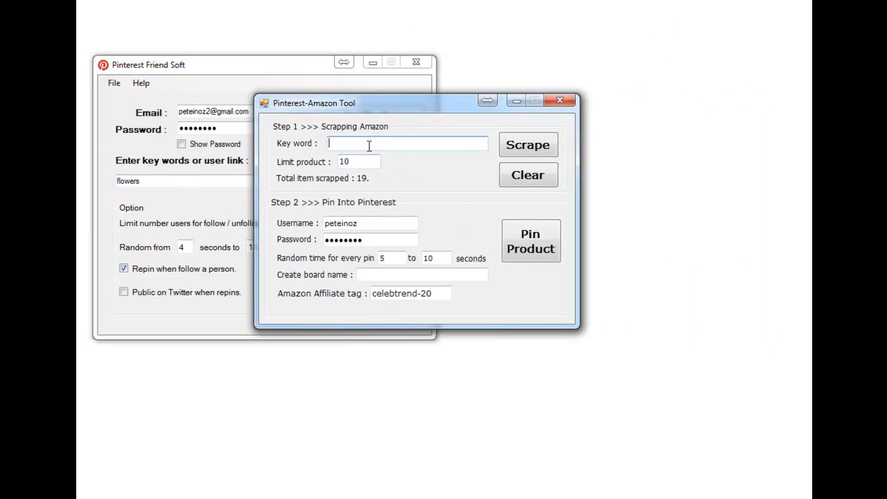
{"action": "mouse_move", "coordinate": [99, 30]}
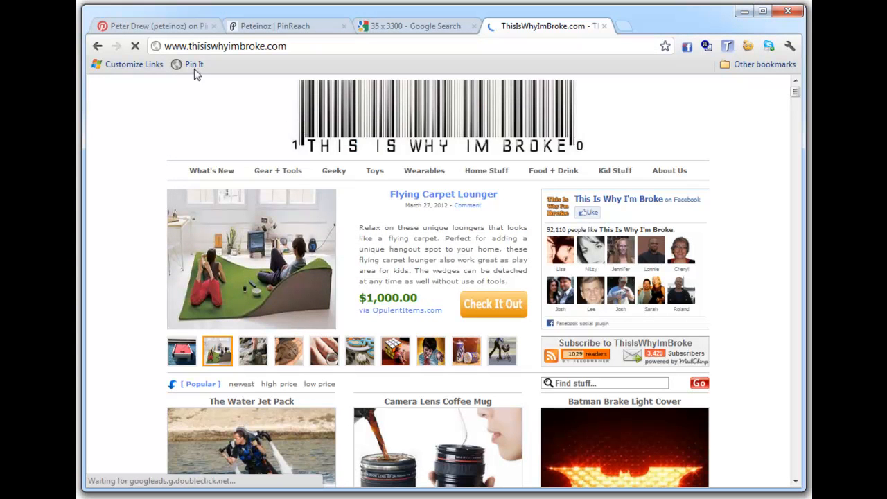
Scroll thisiswhyimbroke.com's gadget listings down toward the Coffee Table Aquarium item.
{"action": "scroll", "scroll_direction": "down", "scroll_amount": 3}
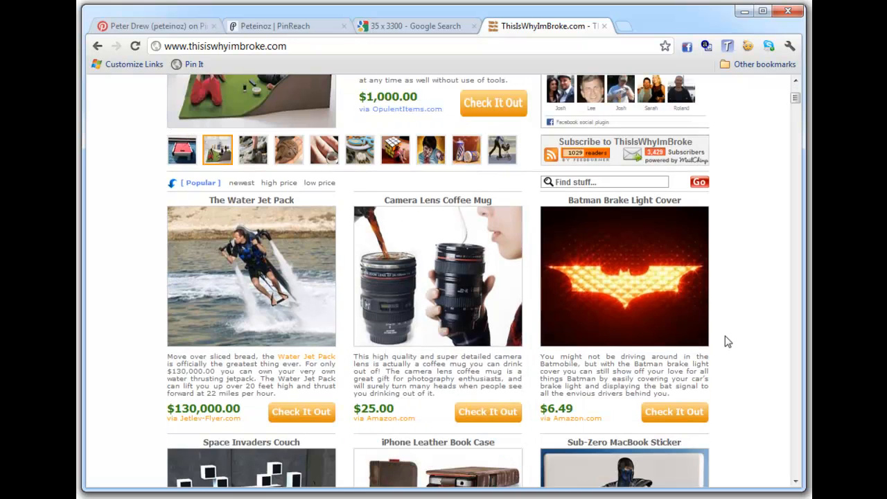
{"action": "scroll", "scroll_direction": "down", "scroll_amount": 3}
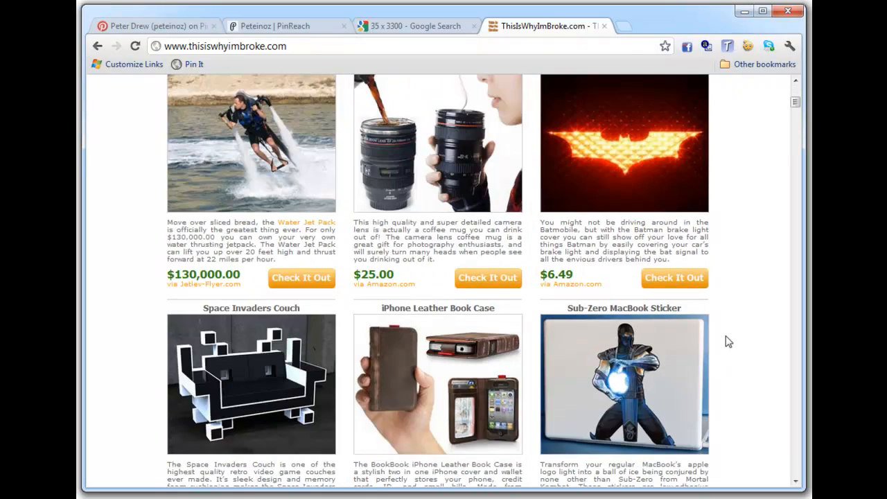
{"action": "scroll", "scroll_direction": "down", "scroll_amount": 3}
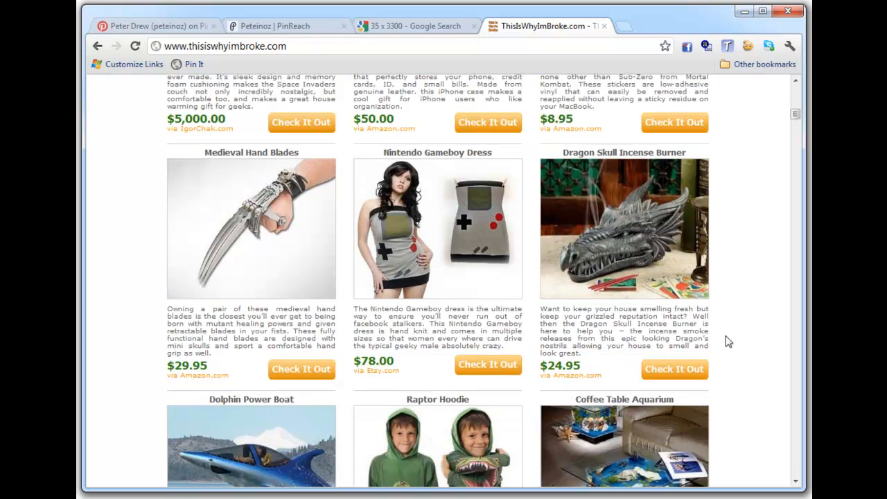
{"action": "scroll", "scroll_direction": "down", "scroll_amount": 3}
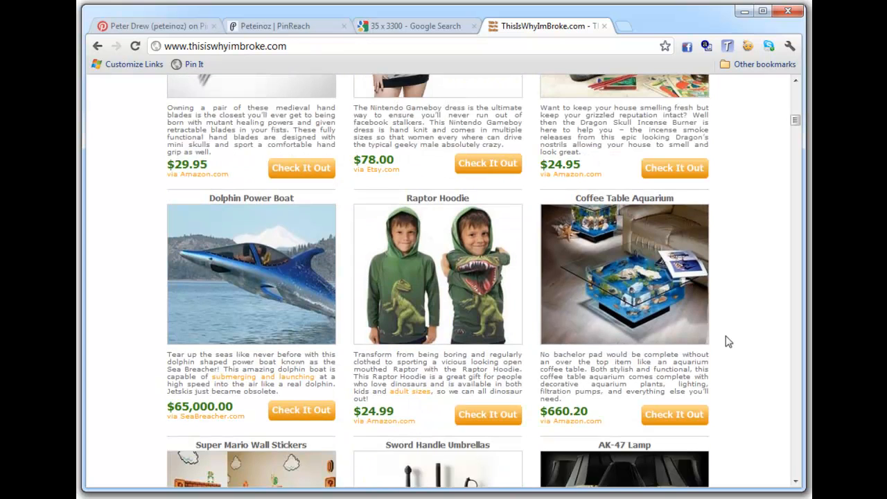
{"action": "mouse_move", "coordinate": [740, 210]}
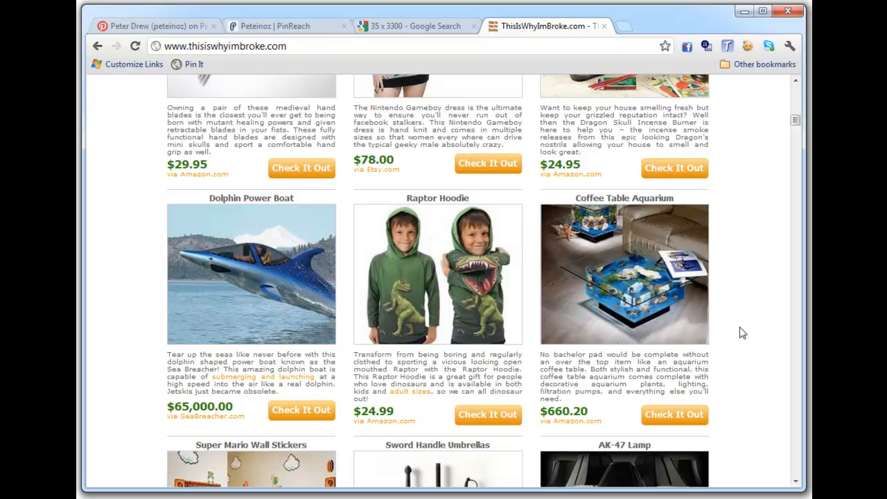
{"action": "mouse_move", "coordinate": [577, 199]}
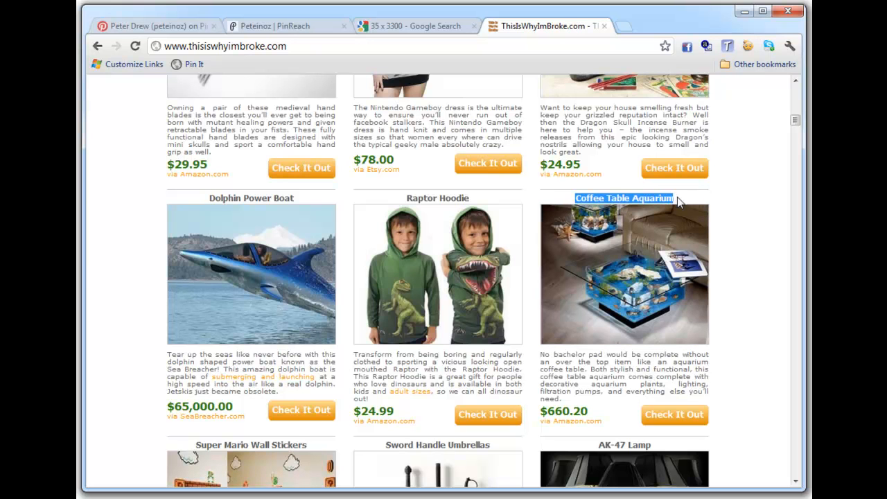
{"action": "mouse_move", "coordinate": [736, 17]}
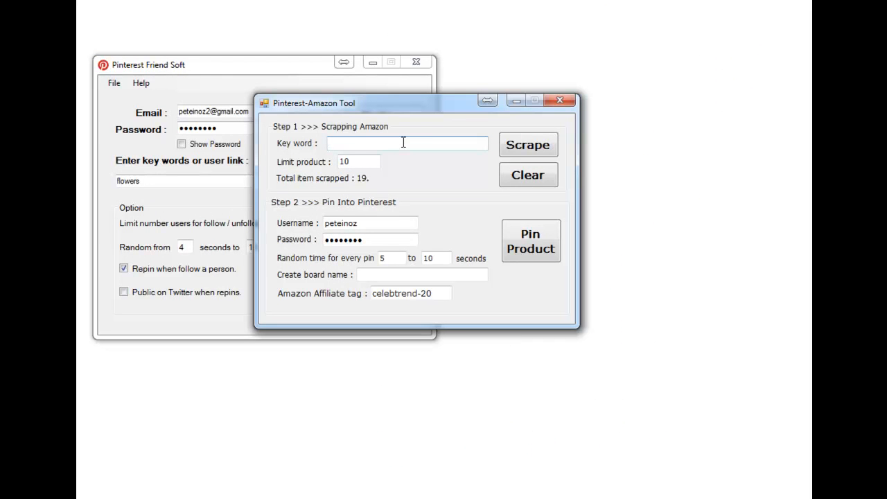
Scrape 10 Amazon products using 'Coffee Table Aquarium' as keyword and board name.
{"action": "type", "text": "Coffee Table Aquarium"}
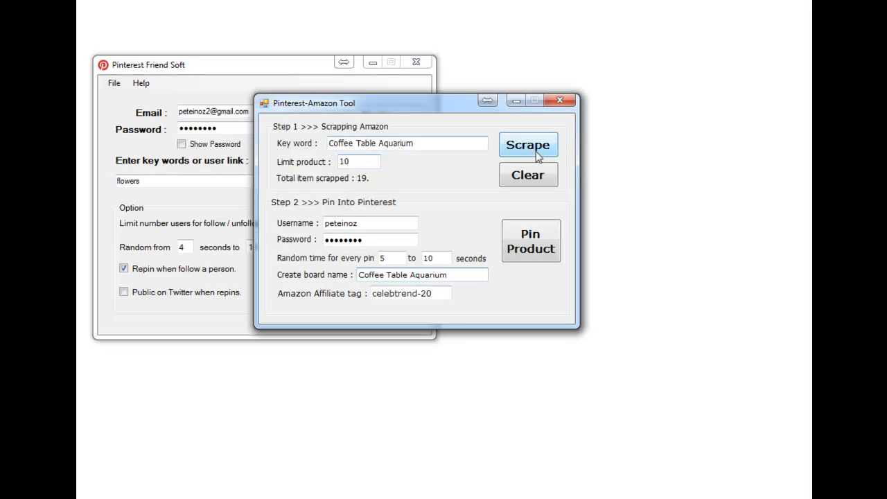
{"action": "left_click", "coordinate": [529, 145]}
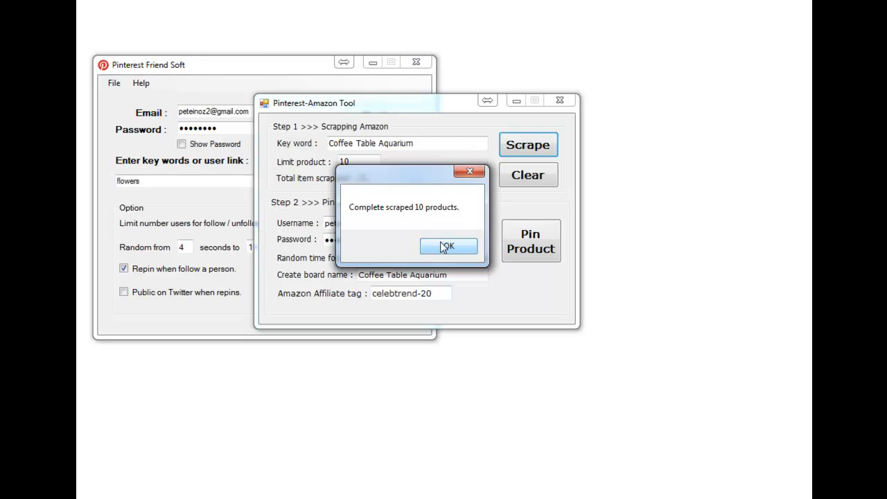
Dismiss the scrape message, run Pin Product, and check the new board on Pinterest.
{"action": "left_click", "coordinate": [449, 247]}
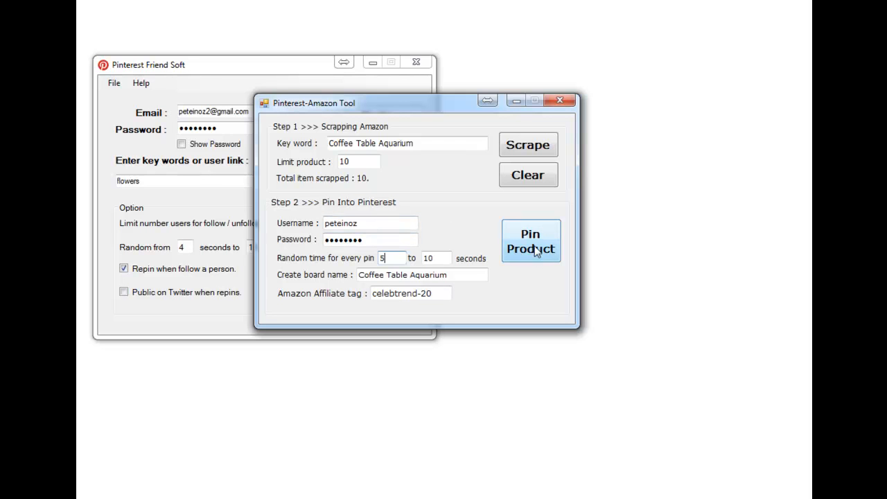
{"action": "left_click", "coordinate": [531, 241]}
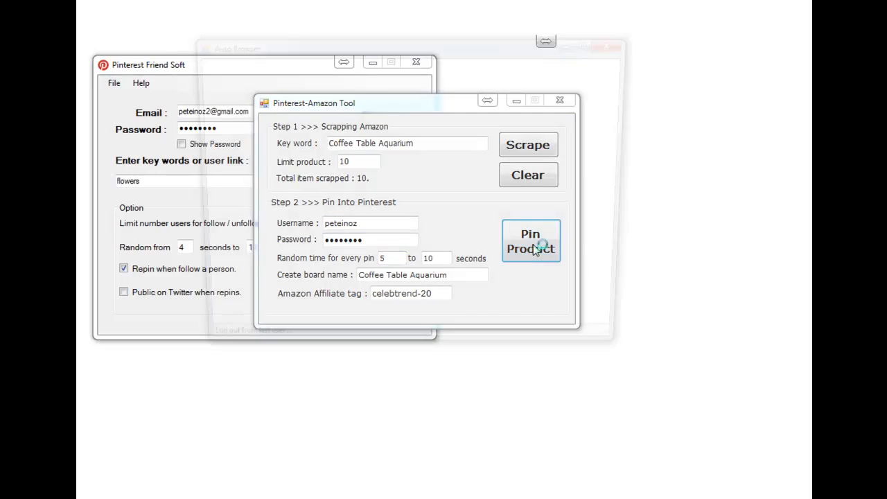
{"action": "left_click", "coordinate": [531, 241]}
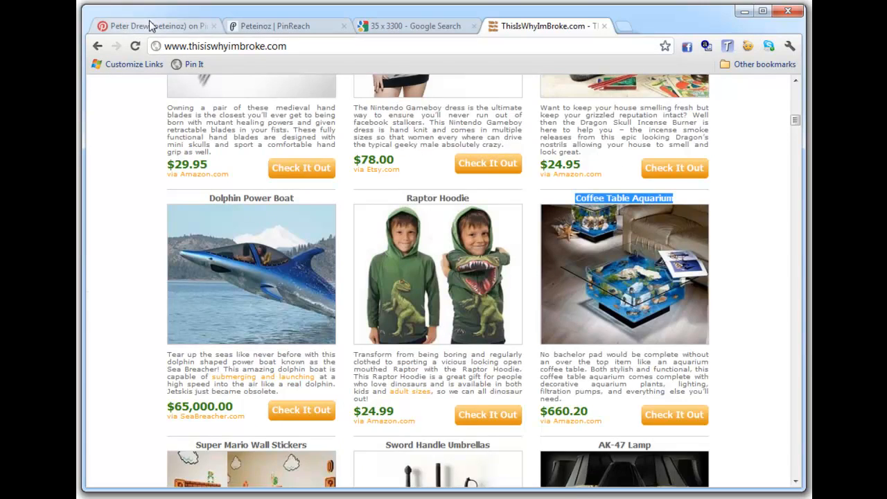
{"action": "left_click", "coordinate": [156, 26]}
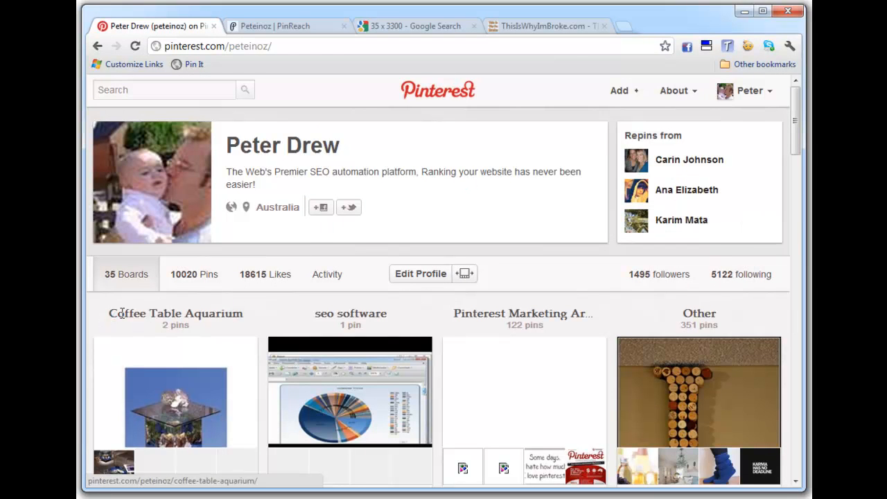
Open the Coffee Table Aquarium board and reload it to check for new pins.
{"action": "left_click", "coordinate": [175, 314]}
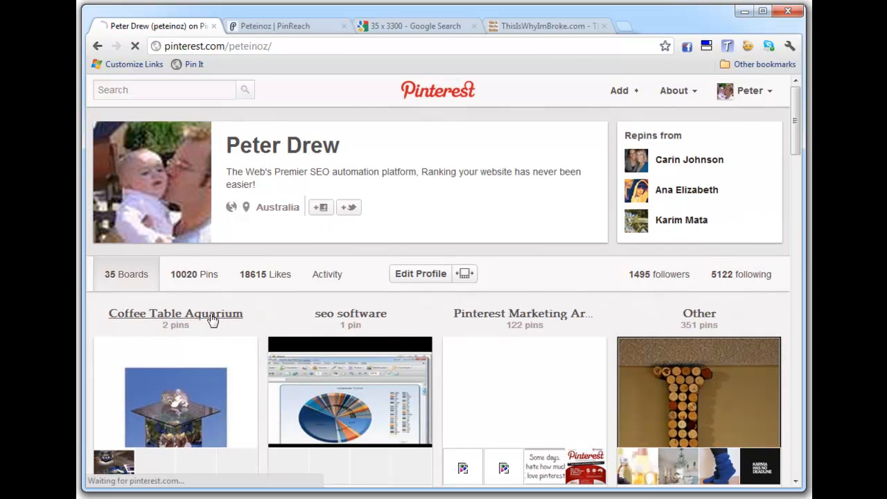
{"action": "left_click", "coordinate": [176, 314]}
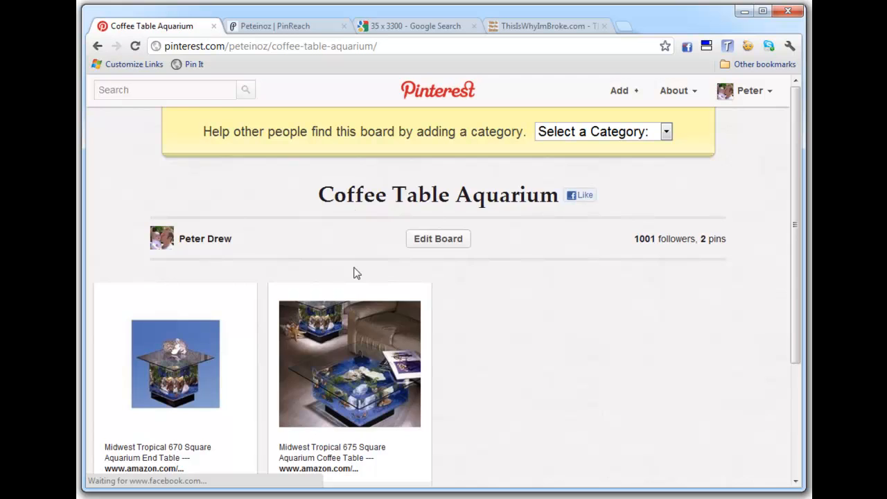
{"action": "scroll", "scroll_direction": "down", "scroll_amount": 3}
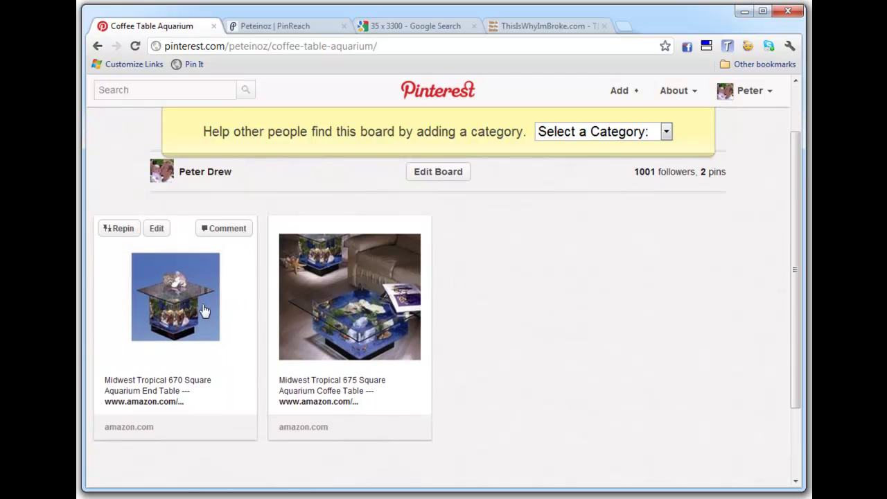
{"action": "mouse_move", "coordinate": [109, 185]}
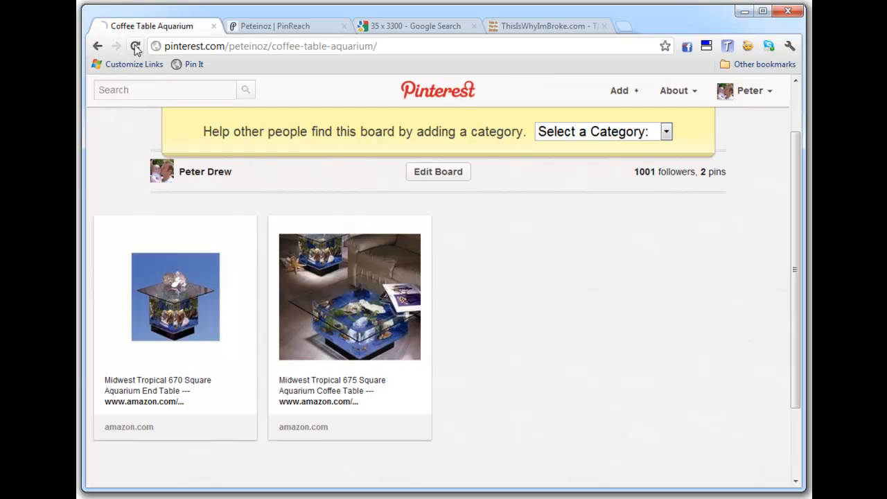
{"action": "left_click", "coordinate": [136, 45]}
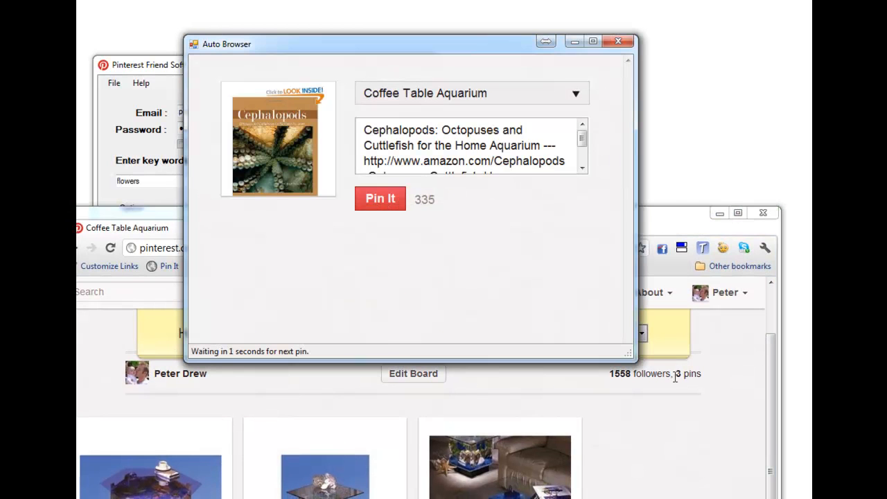
{"action": "left_click", "coordinate": [379, 199]}
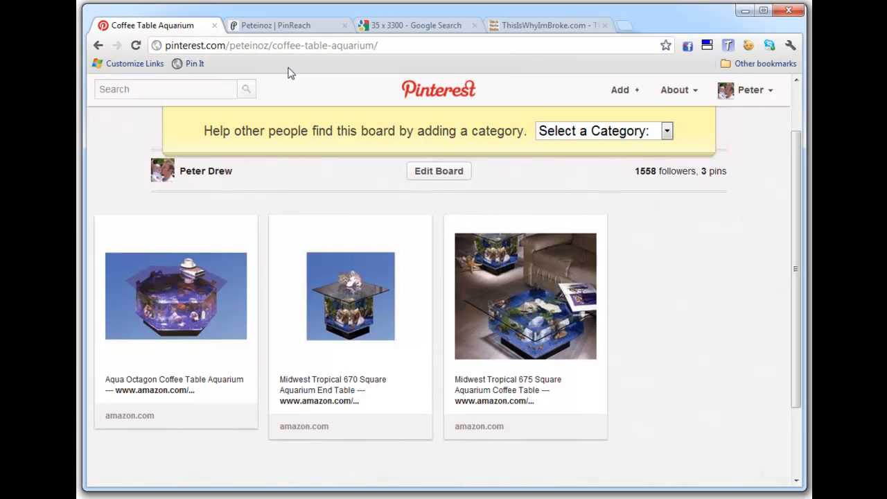
{"action": "left_click", "coordinate": [135, 45]}
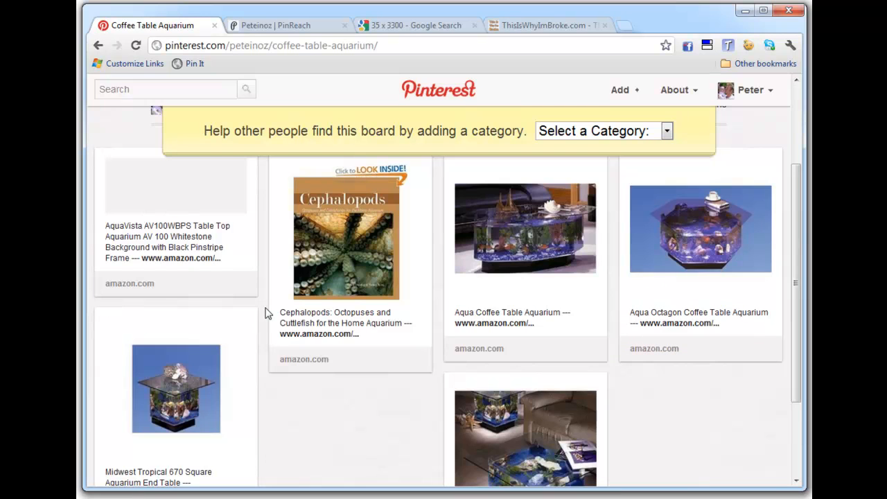
Refresh and scroll through the nine pins, then open the Aqua Coffee Table Aquarium pin.
{"action": "scroll", "scroll_direction": "down", "scroll_amount": 3}
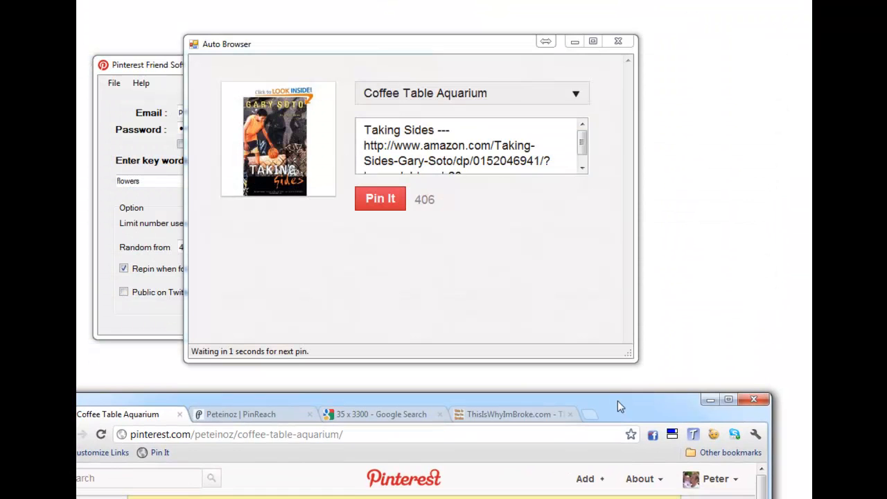
{"action": "left_click", "coordinate": [380, 199]}
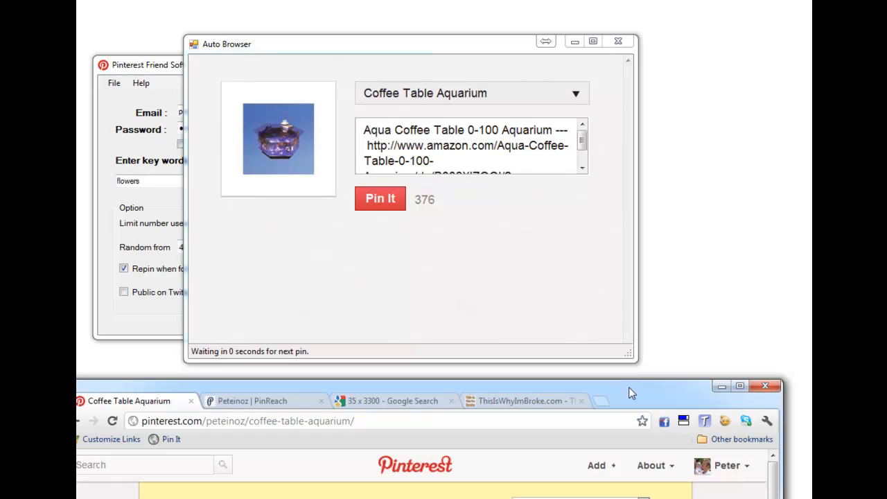
{"action": "left_click", "coordinate": [380, 199]}
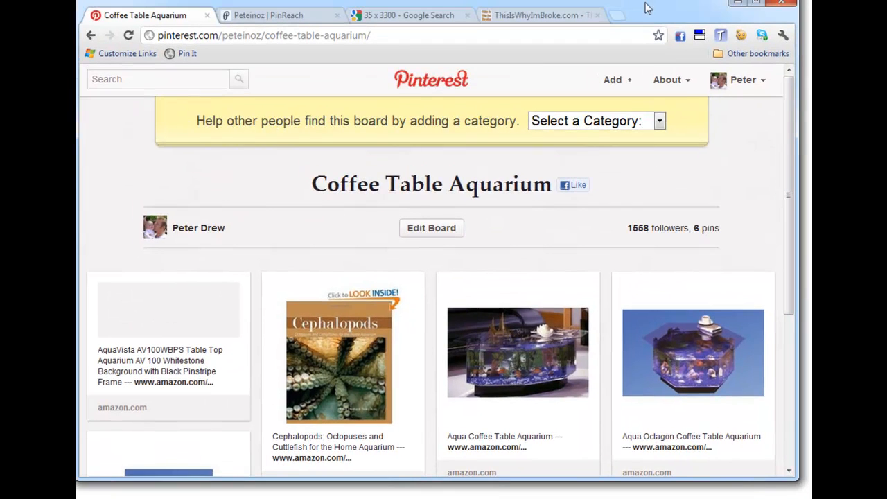
{"action": "mouse_move", "coordinate": [382, 73]}
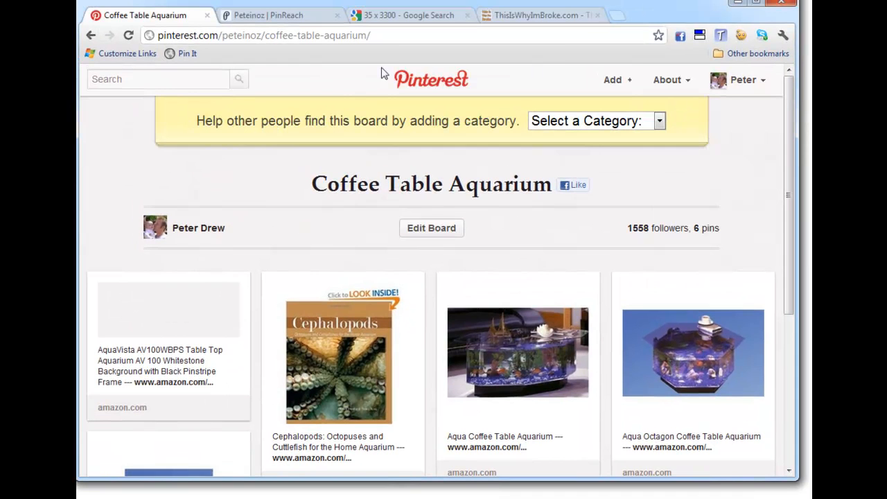
{"action": "left_click", "coordinate": [128, 35]}
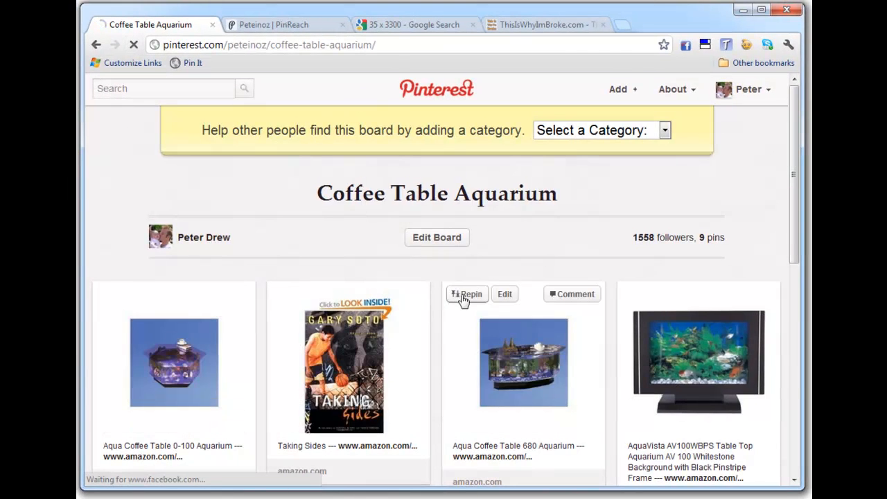
{"action": "scroll", "scroll_direction": "down", "scroll_amount": 3}
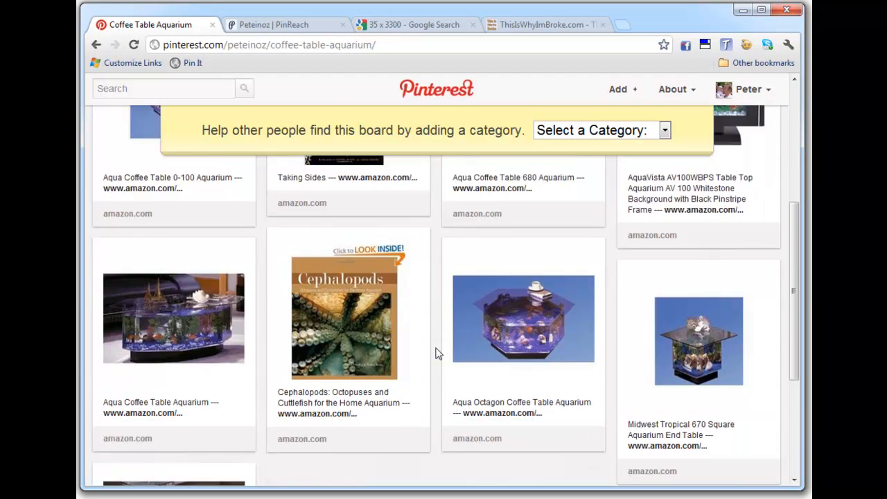
{"action": "scroll", "scroll_direction": "down", "scroll_amount": 3}
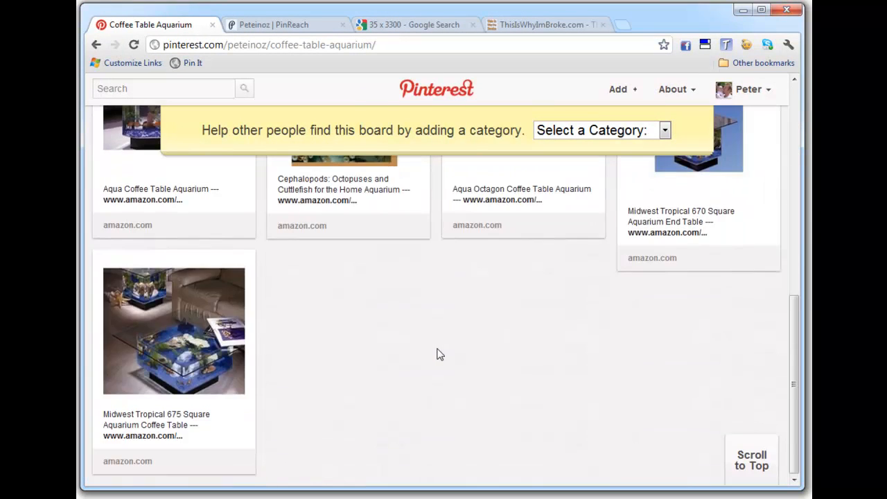
{"action": "scroll", "scroll_direction": "up", "scroll_amount": 3}
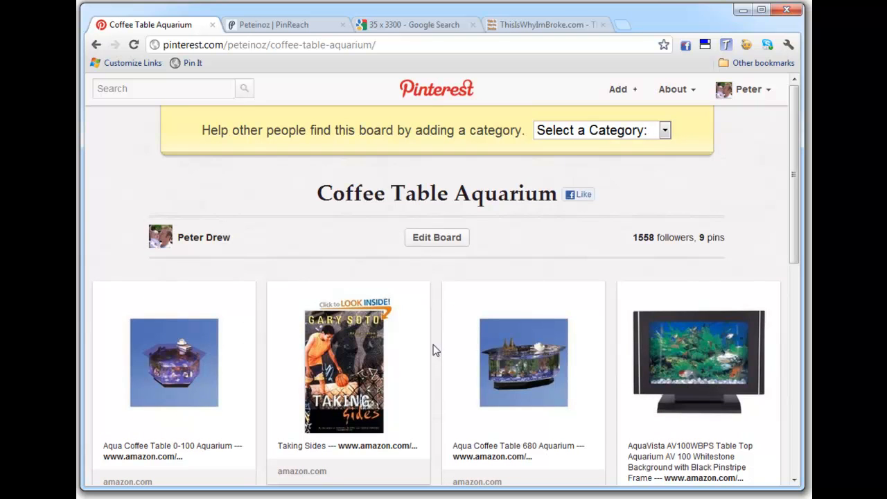
{"action": "scroll", "scroll_direction": "down", "scroll_amount": 3}
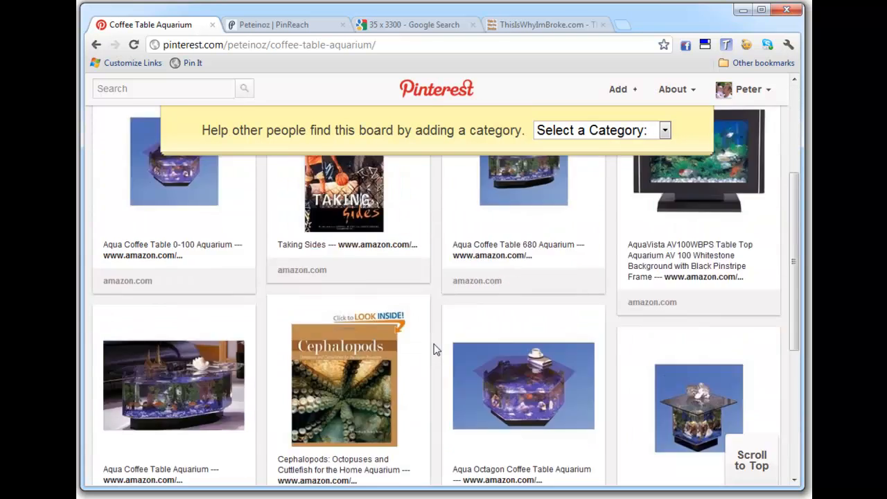
{"action": "scroll", "scroll_direction": "down", "scroll_amount": 3}
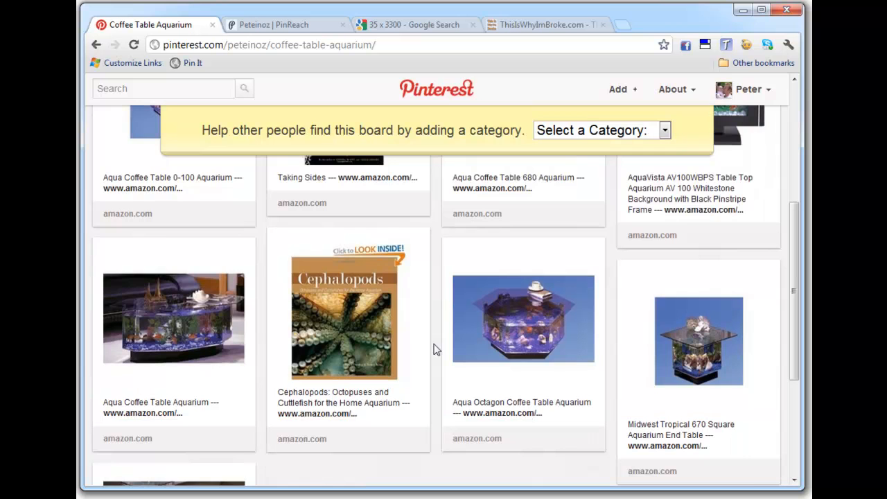
{"action": "left_click", "coordinate": [173, 318]}
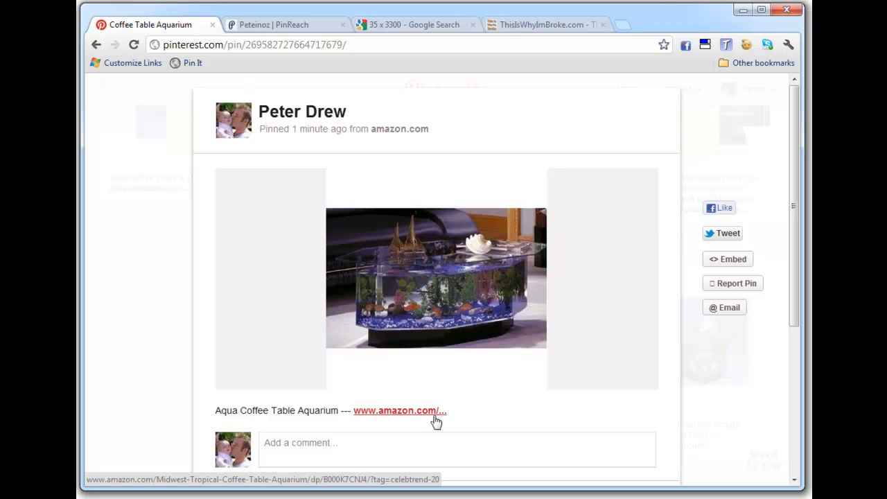
{"action": "mouse_move", "coordinate": [436, 416]}
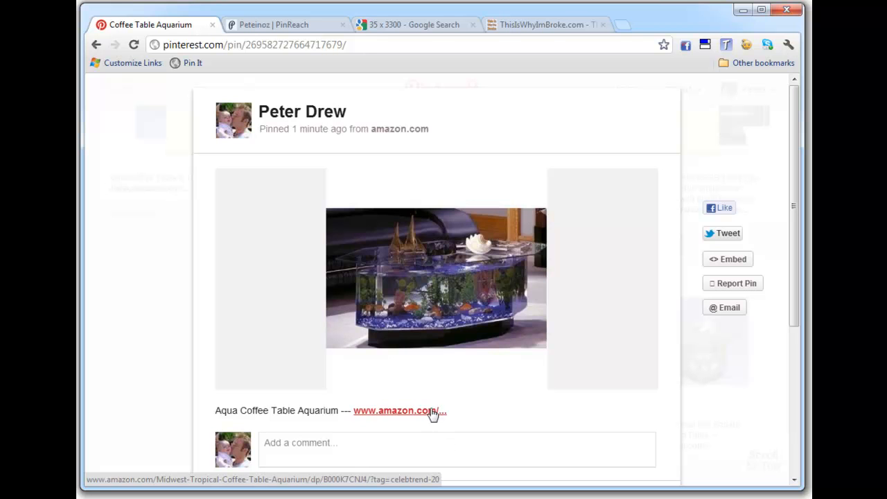
Open the pin's $899.95 Amazon listing, then view the profile showing 10 pins.
{"action": "left_click", "coordinate": [400, 411]}
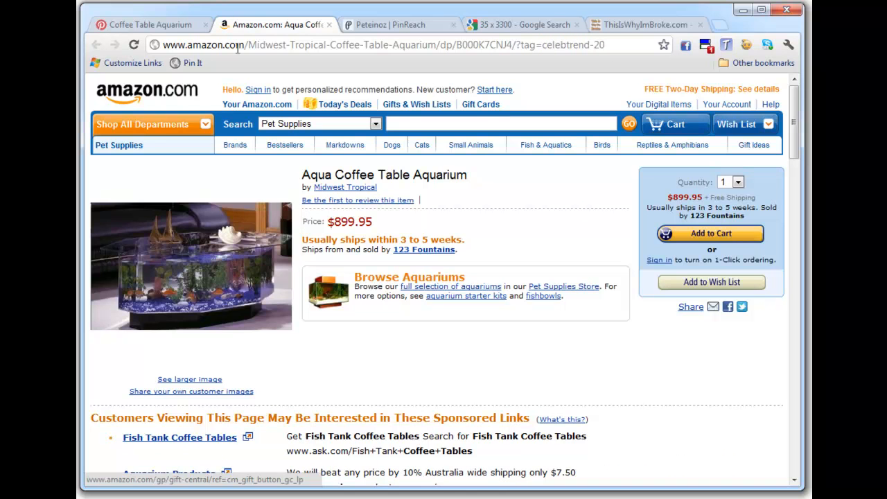
{"action": "left_click", "coordinate": [146, 25]}
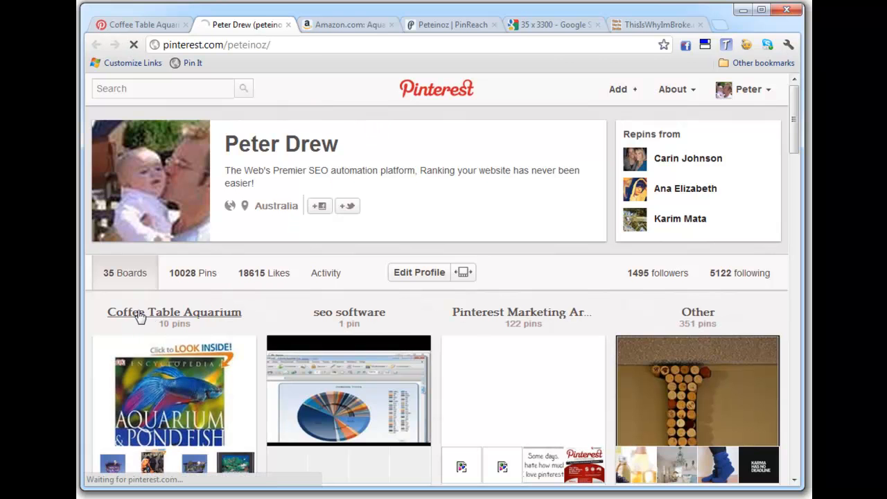
Open the Coffee Table Aquarium board and browse its 10 Amazon product pins.
{"action": "left_click", "coordinate": [174, 312]}
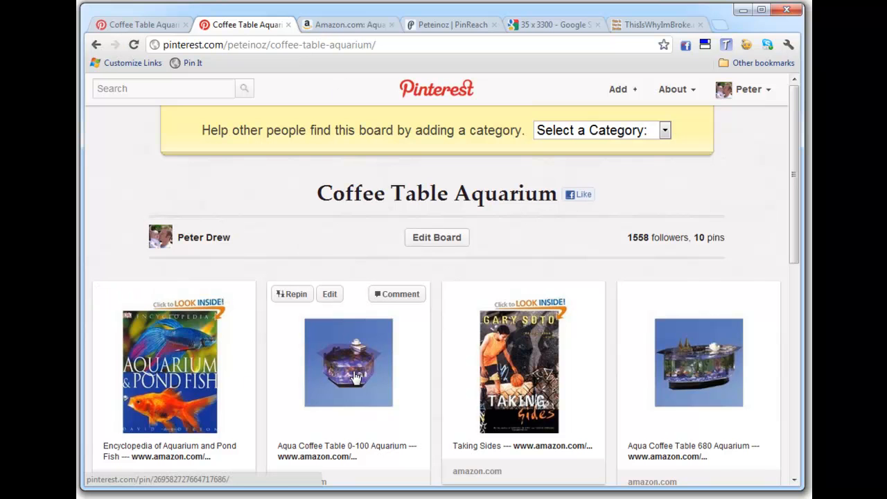
{"action": "mouse_move", "coordinate": [350, 378]}
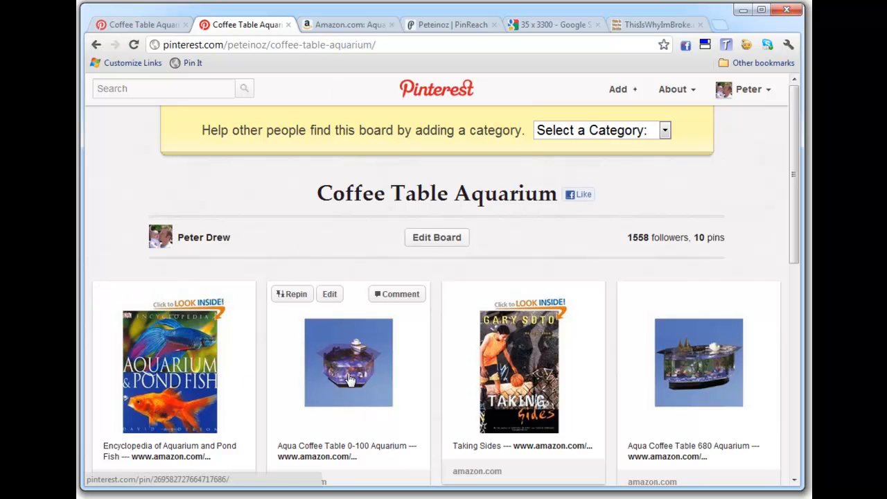
{"action": "scroll", "scroll_direction": "down", "scroll_amount": 3}
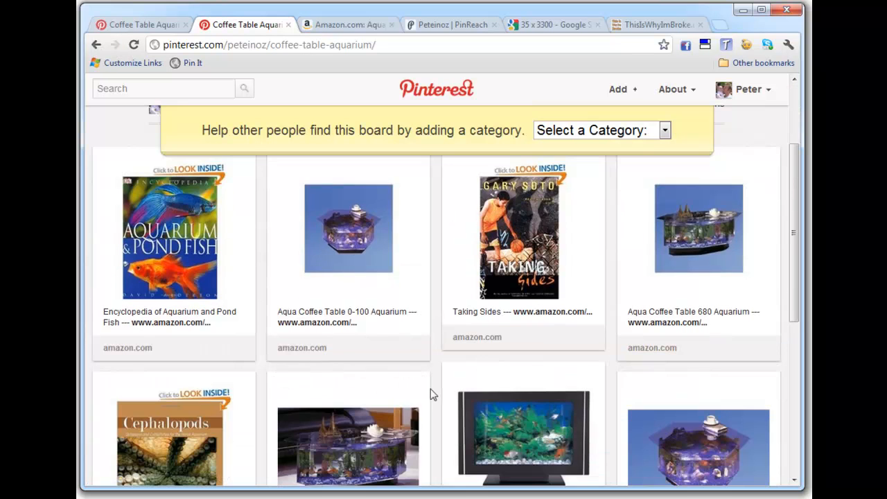
{"action": "scroll", "scroll_direction": "down", "scroll_amount": 3}
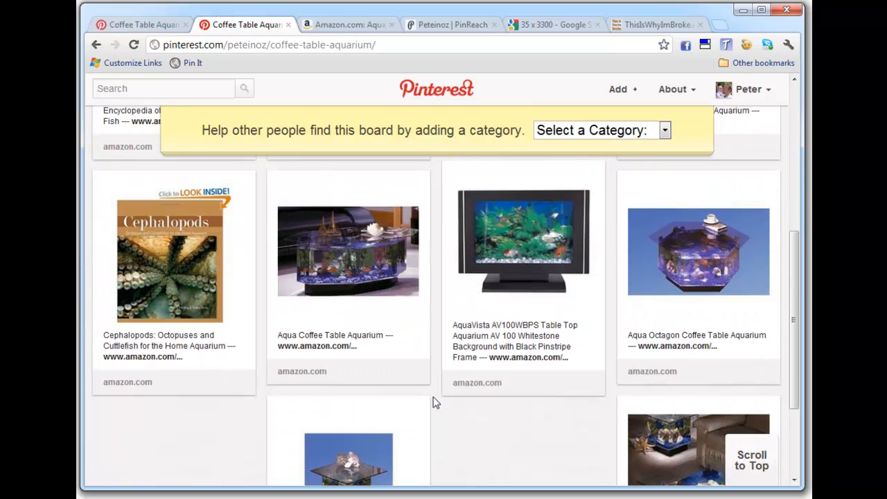
{"action": "scroll", "scroll_direction": "up", "scroll_amount": 3}
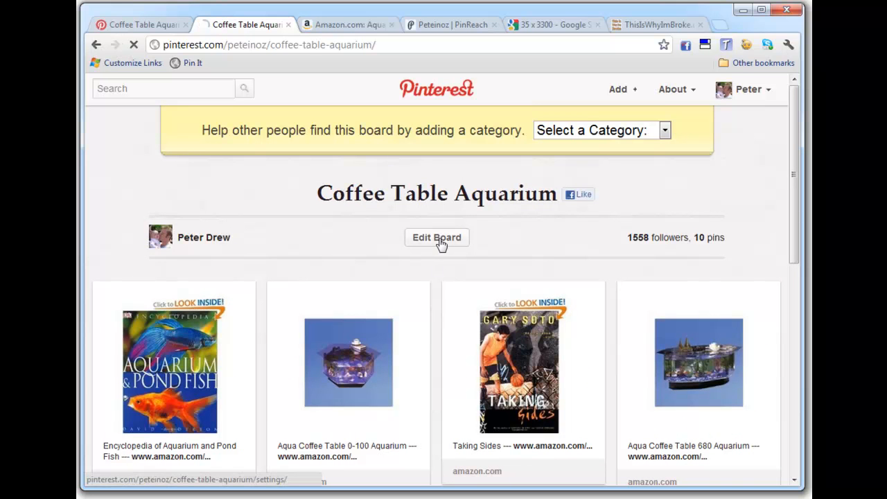
Set the board's category to Home Decor in Edit Board and save the settings.
{"action": "left_click", "coordinate": [437, 237]}
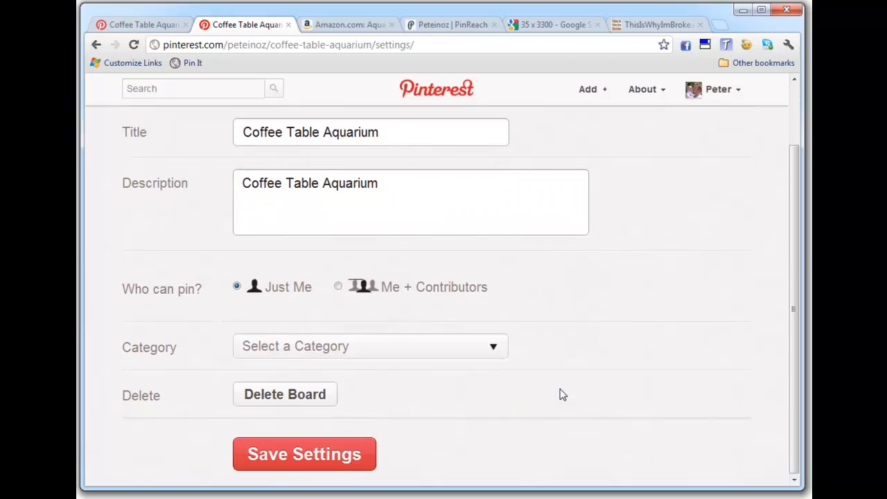
{"action": "mouse_move", "coordinate": [490, 355]}
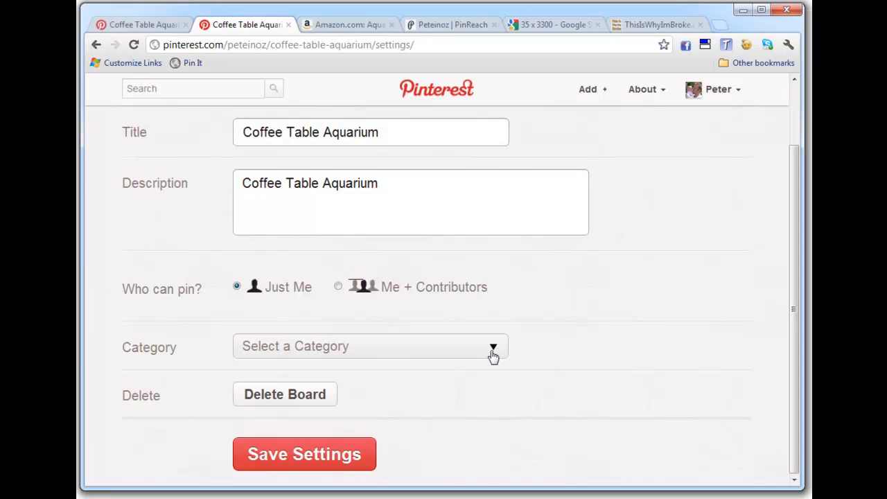
{"action": "mouse_move", "coordinate": [493, 360]}
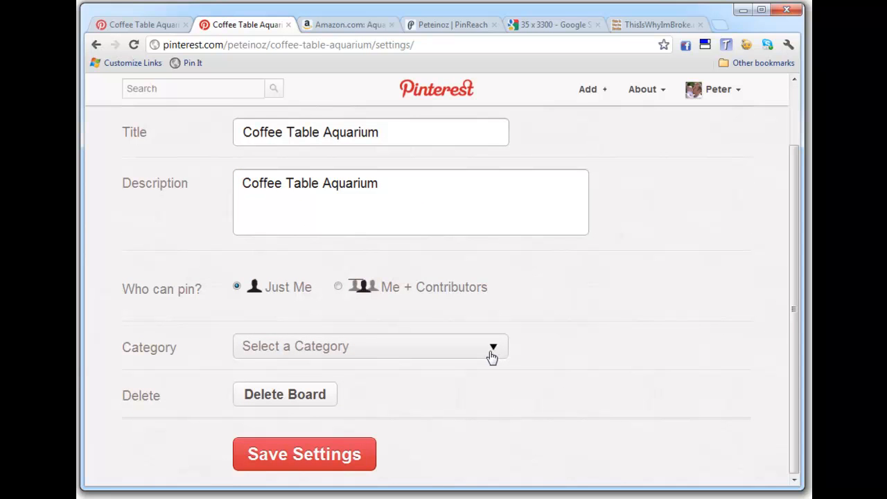
{"action": "left_click", "coordinate": [493, 347]}
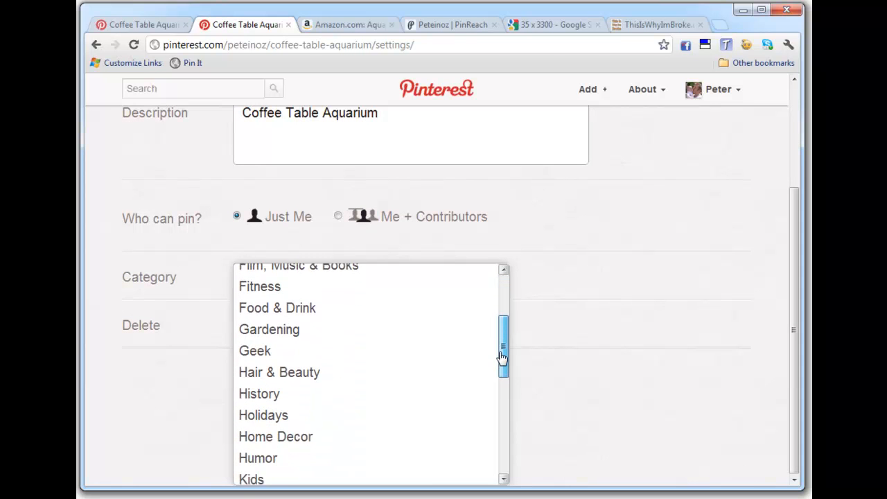
{"action": "scroll", "scroll_direction": "down", "scroll_amount": 3}
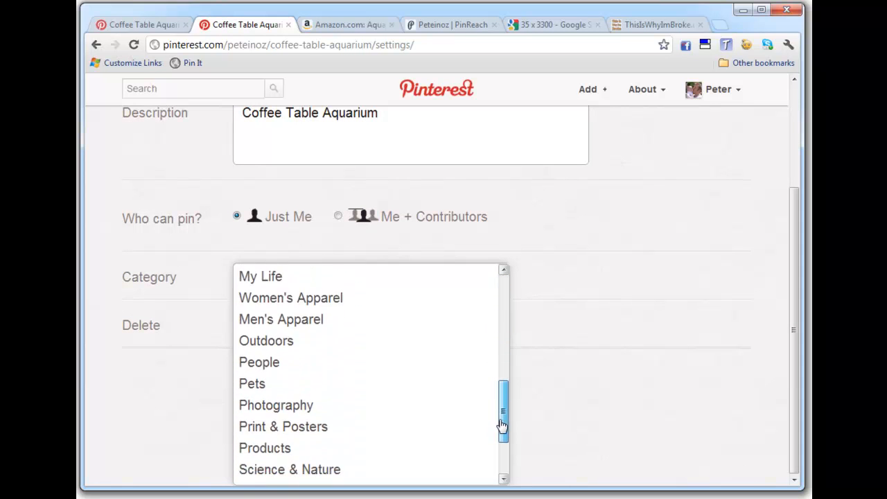
{"action": "scroll", "scroll_direction": "down", "scroll_amount": 3}
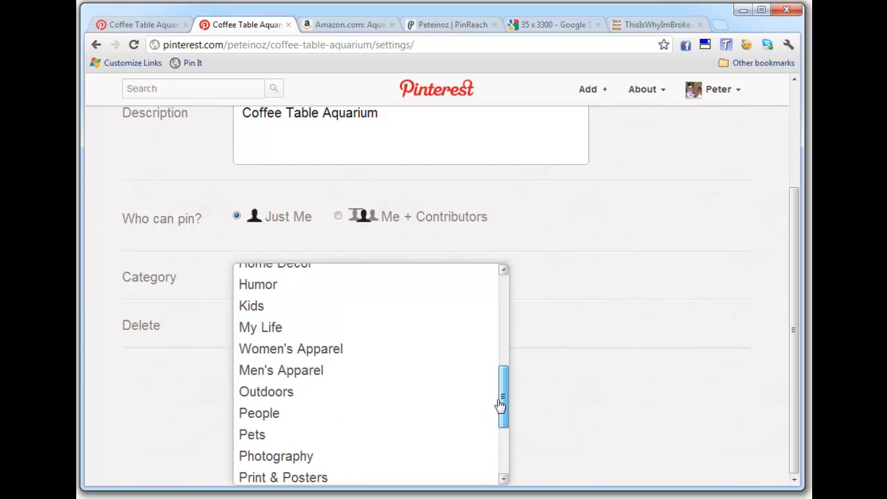
{"action": "left_click", "coordinate": [274, 265]}
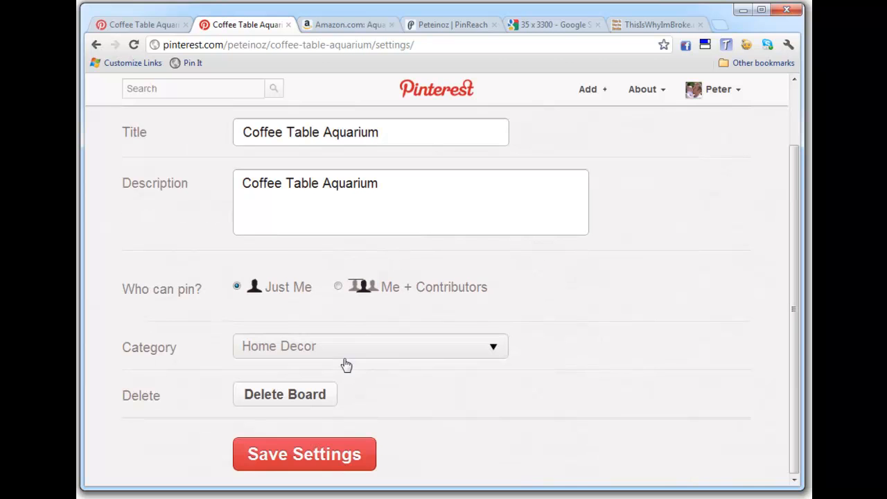
{"action": "left_click", "coordinate": [305, 454]}
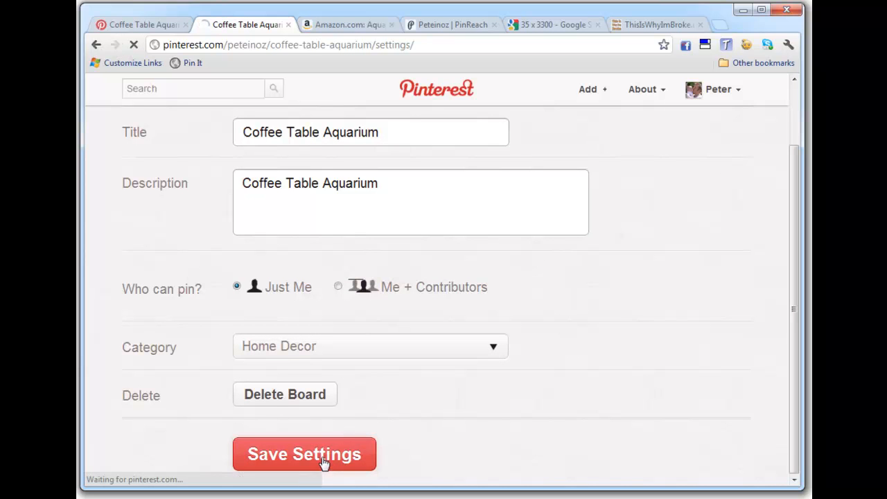
{"action": "left_click", "coordinate": [305, 454]}
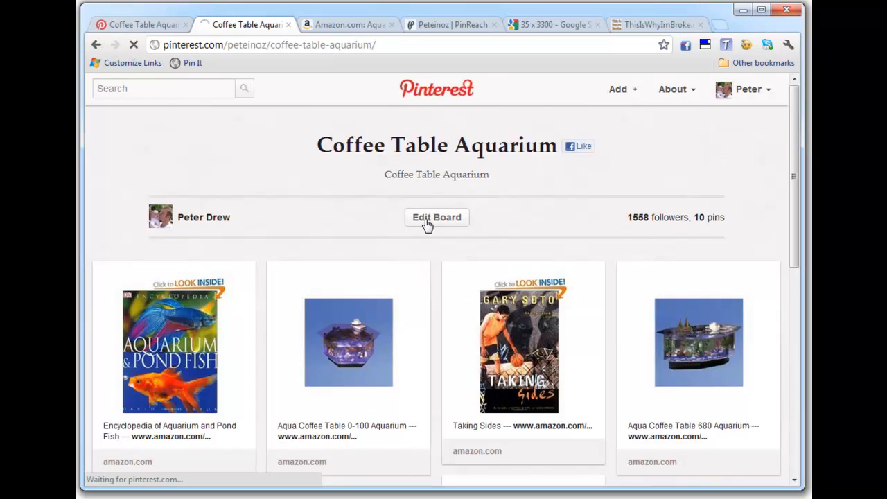
Reopen the board settings to confirm the Home Decor category, then return to the pins.
{"action": "left_click", "coordinate": [437, 217]}
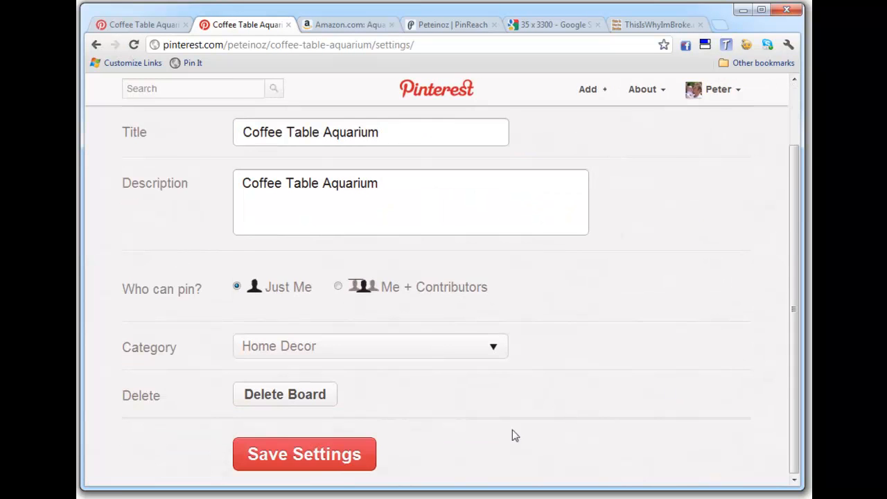
{"action": "left_click", "coordinate": [304, 454]}
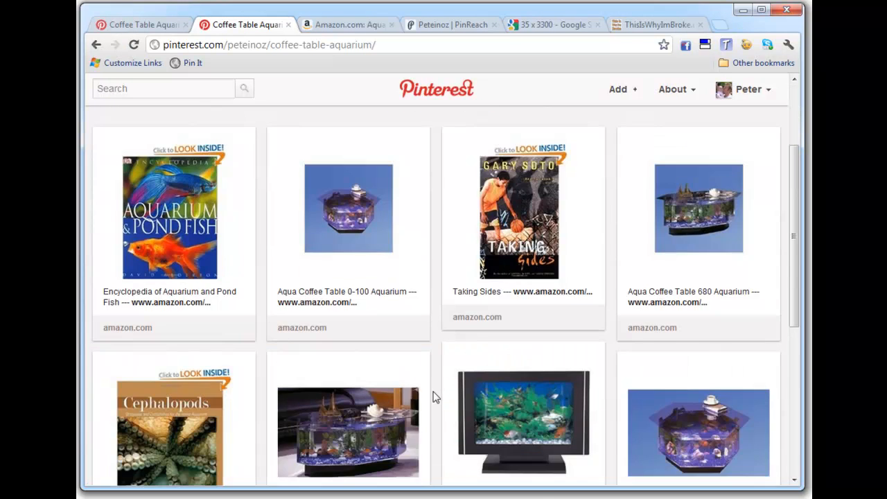
{"action": "scroll", "scroll_direction": "down", "scroll_amount": 3}
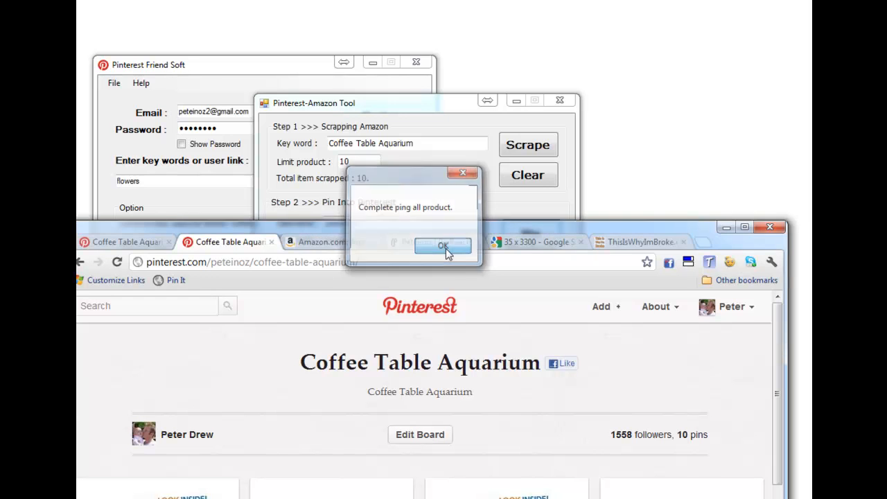
Dismiss the 'Complete ping all product.' notice with OK.
{"action": "left_click", "coordinate": [443, 247]}
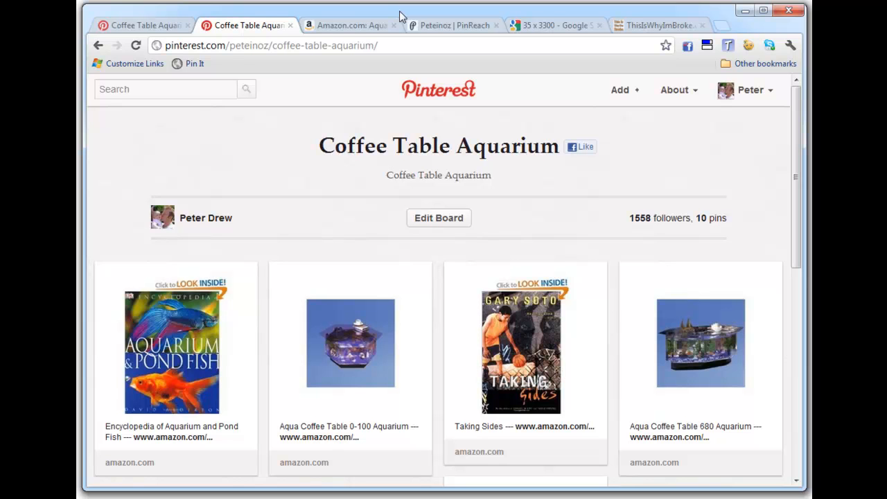
{"action": "mouse_move", "coordinate": [304, 148]}
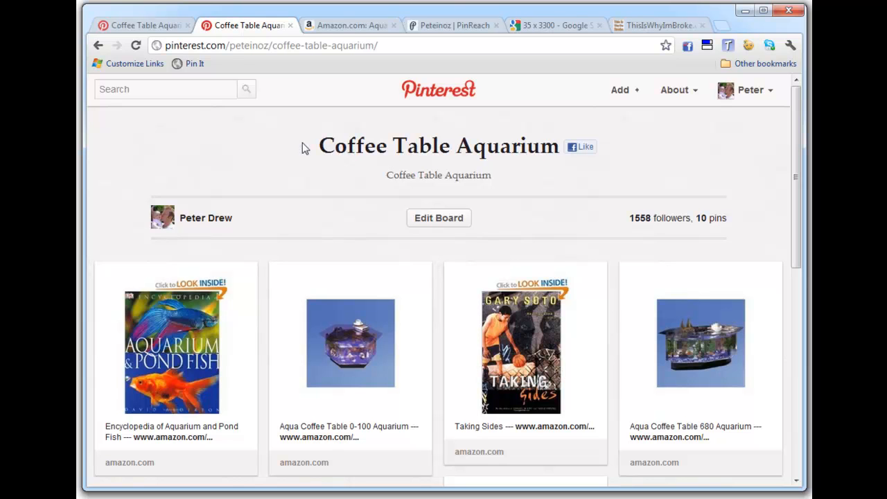